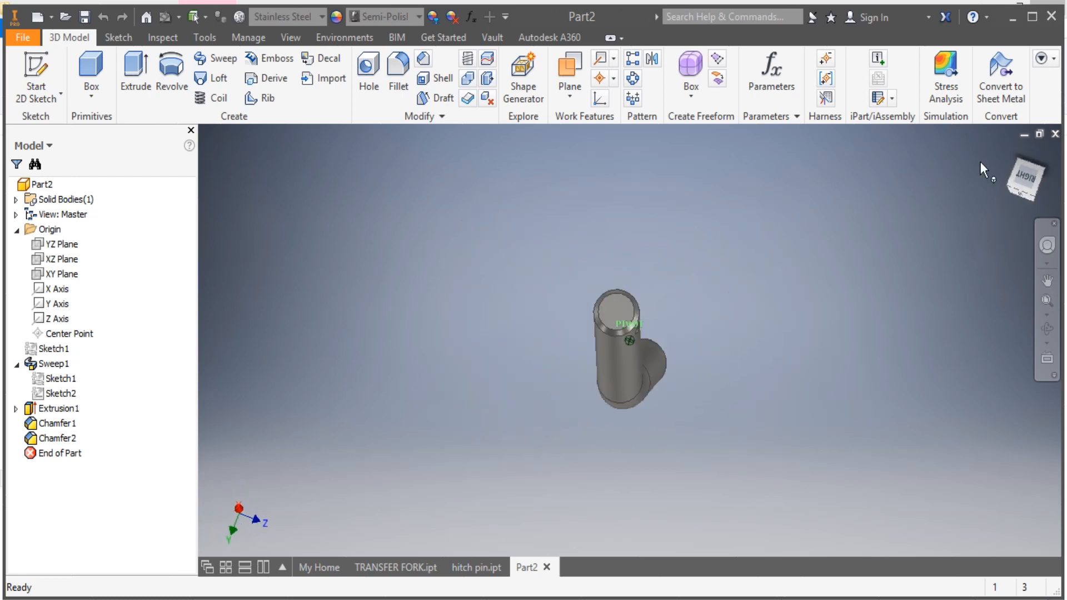
Create a new part from the Standard (in).ipt template
left_click(40, 17)
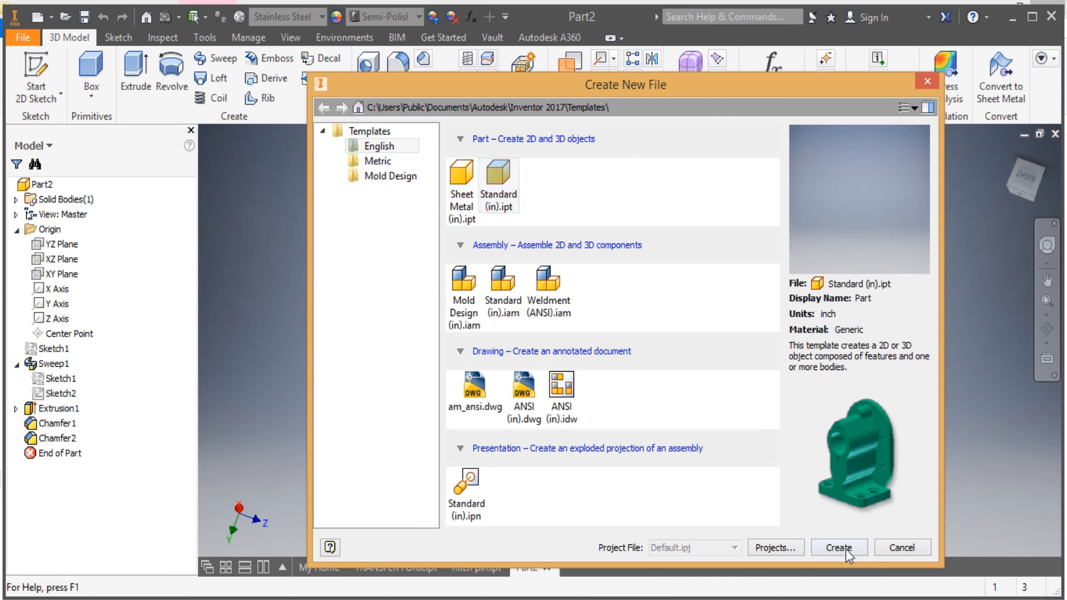
left_click(838, 547)
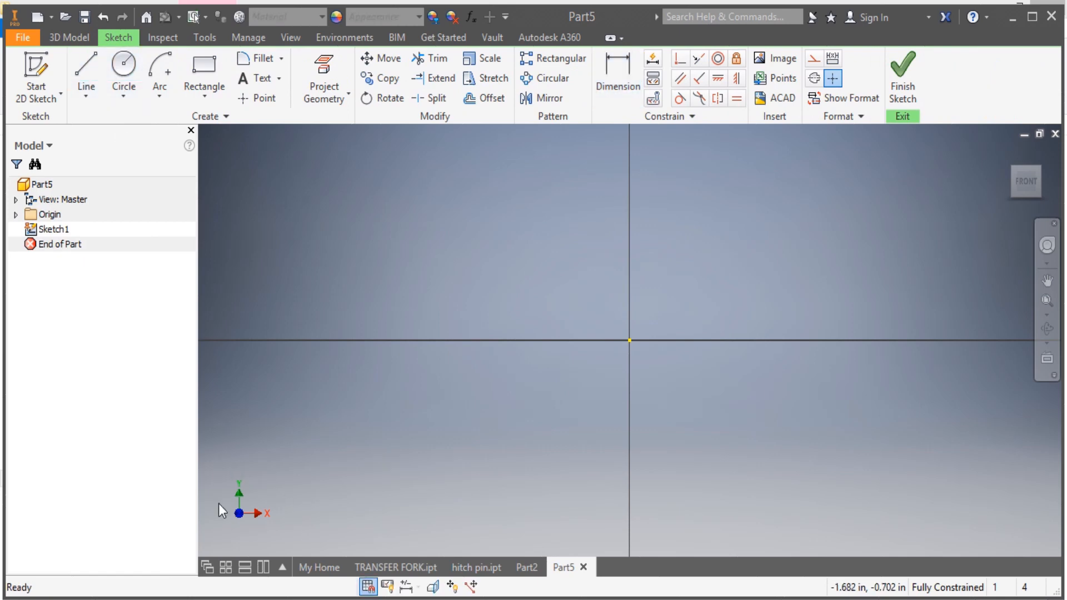
mouse_move(225, 532)
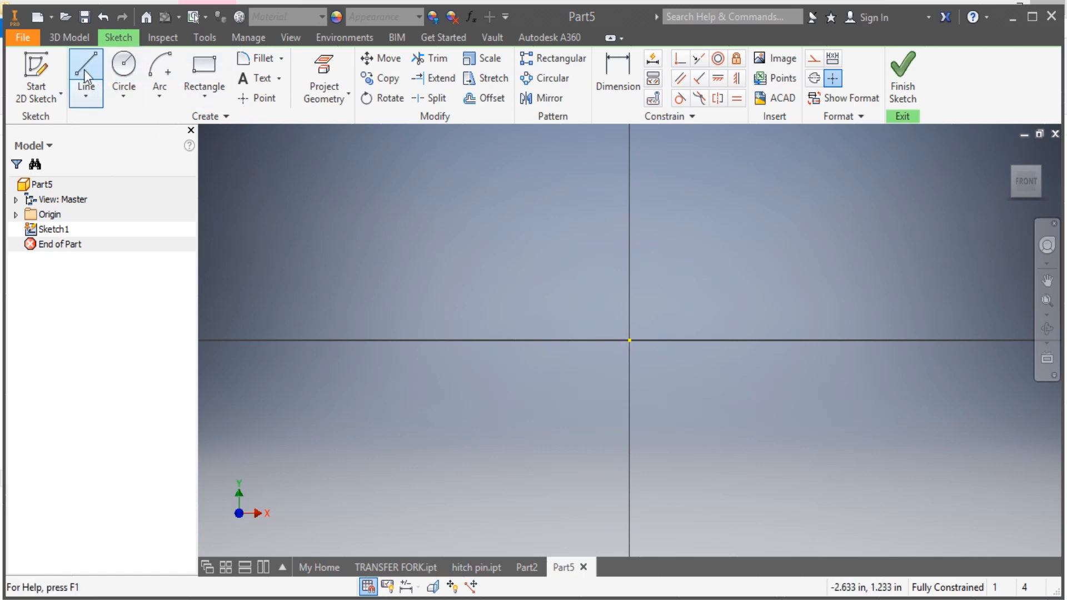
Draw a horizontal line from the origin and dimension it to 3.000 in
left_click(86, 68)
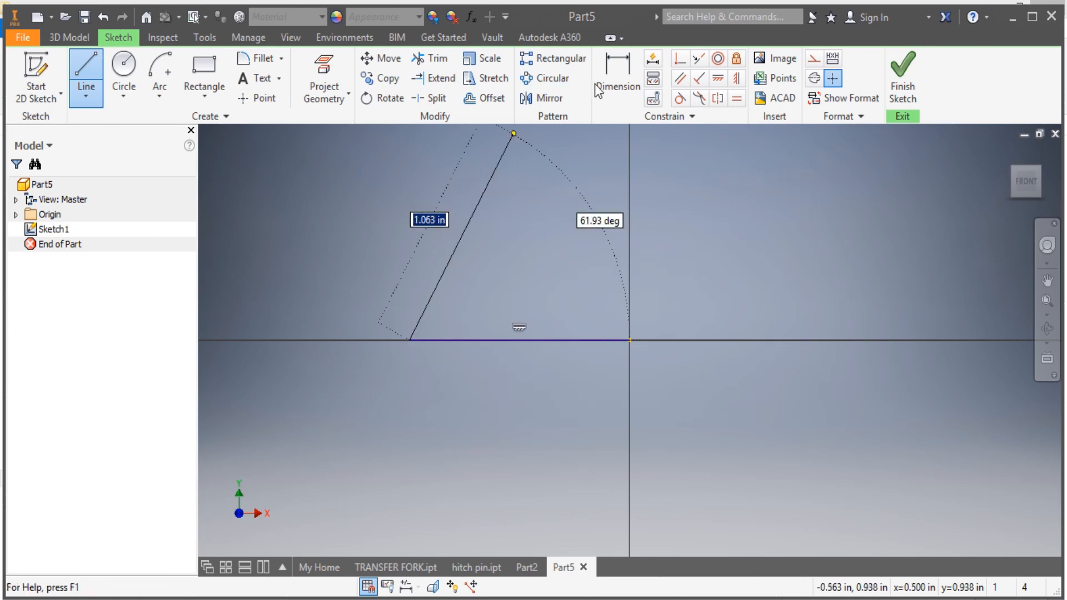
left_click(617, 74)
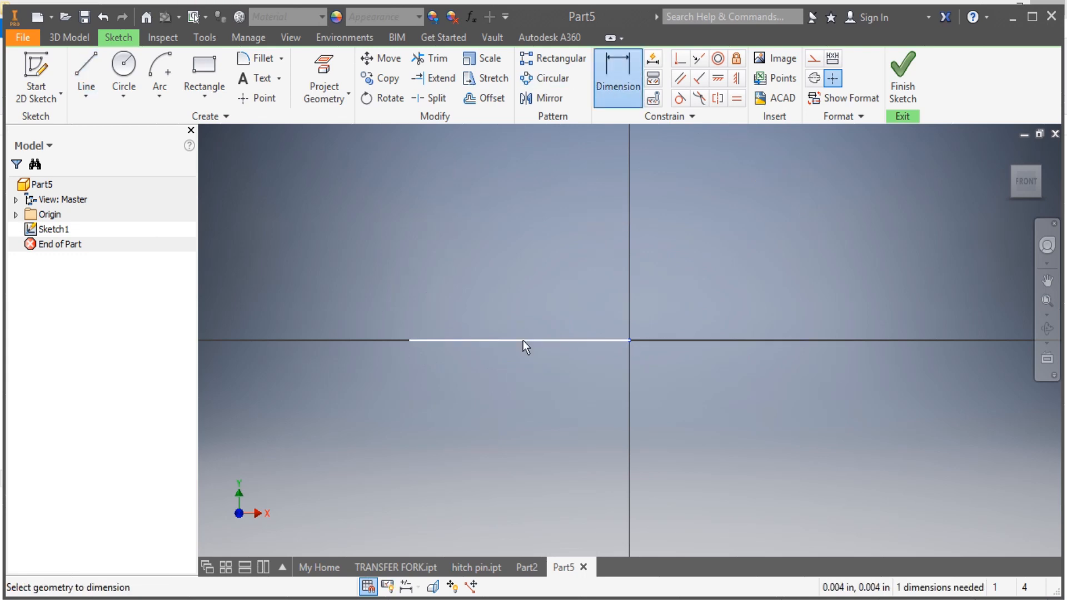
left_click(520, 340)
type("3")
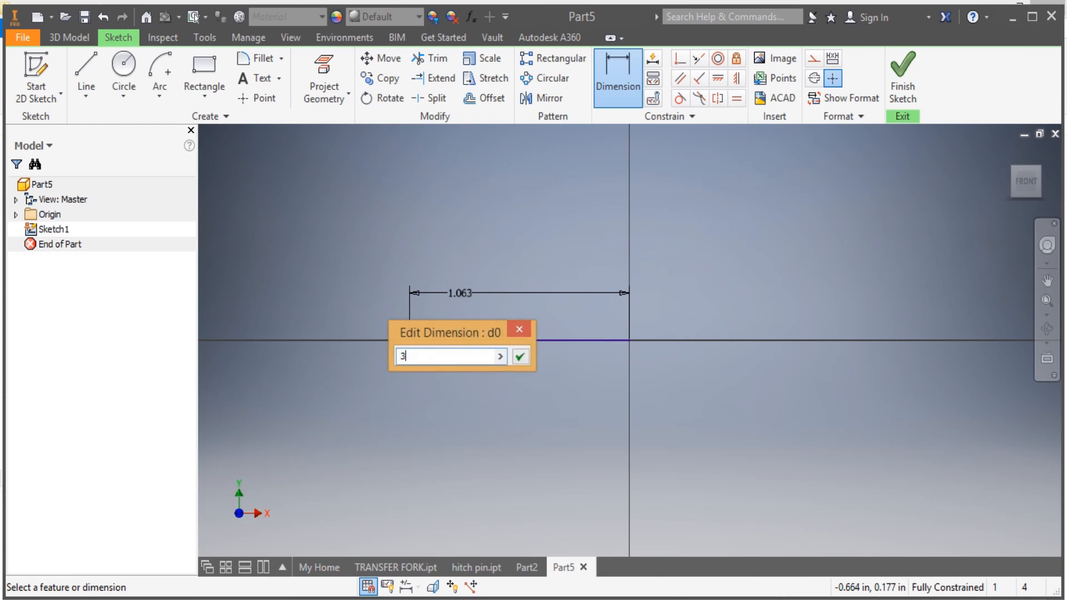
left_click(519, 356)
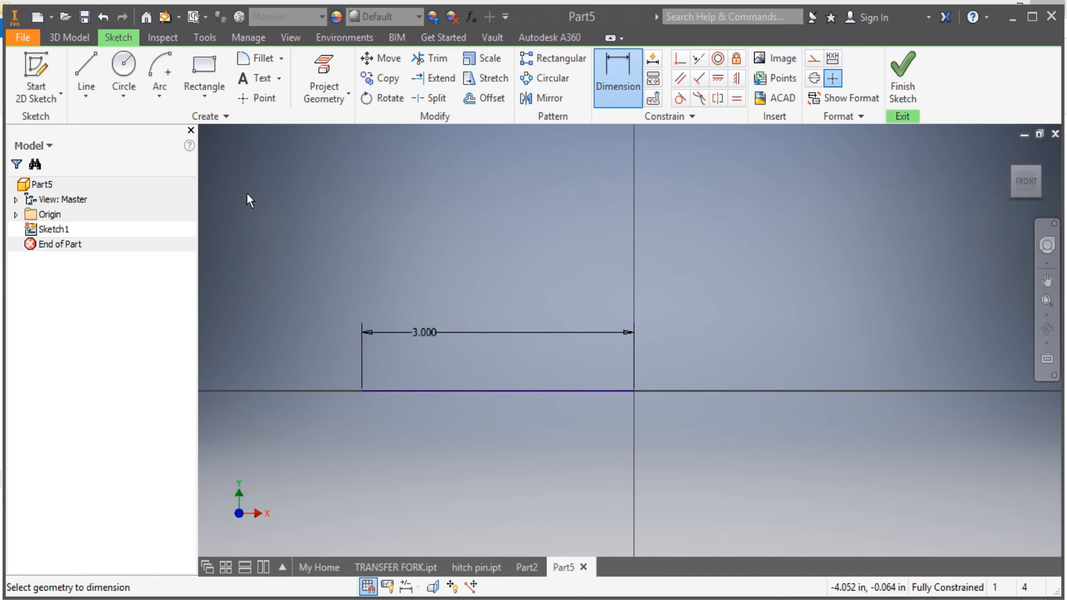
left_click(159, 71)
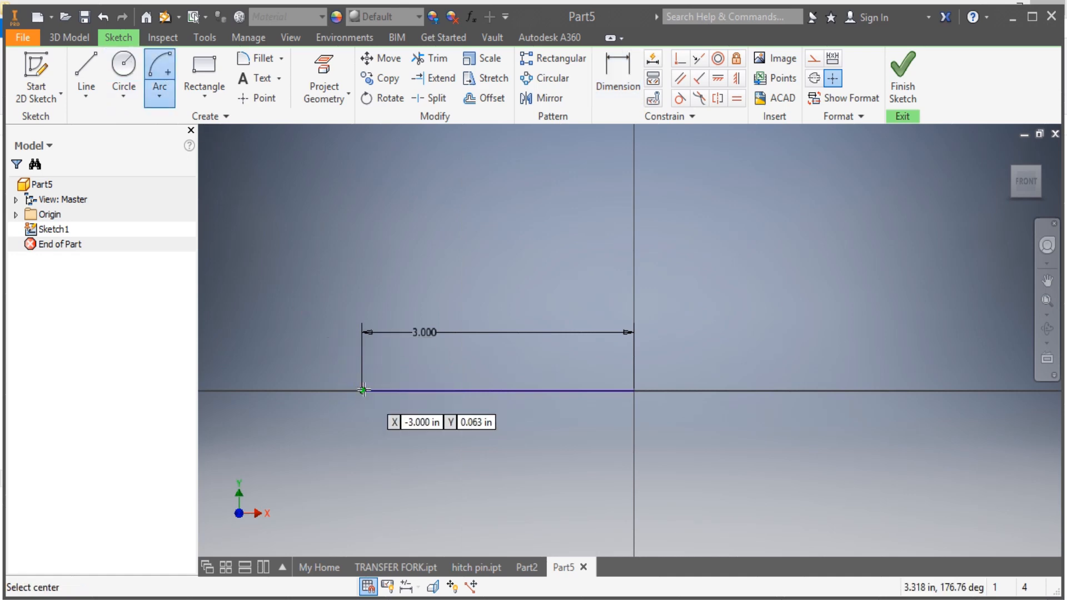
mouse_move(359, 435)
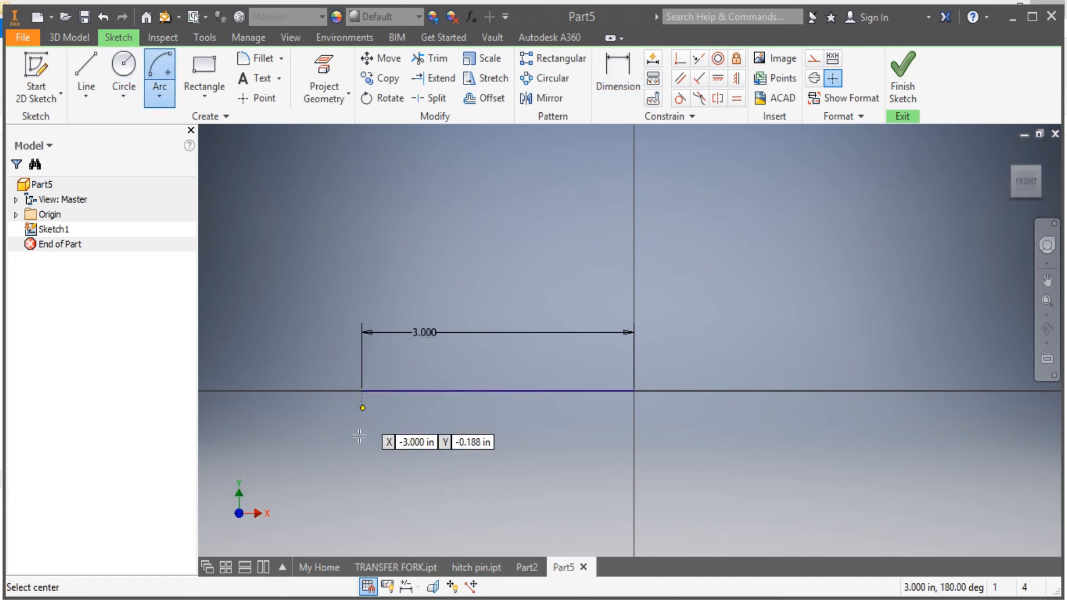
mouse_move(359, 487)
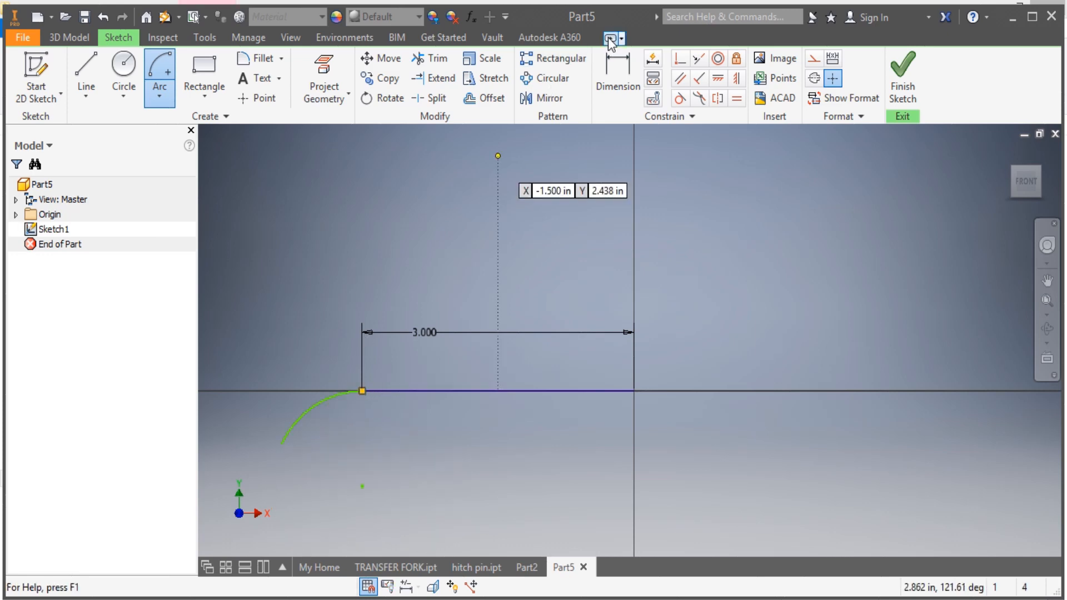
Dimension the arc at the line's left end to a 1.750 in radius
left_click(616, 77)
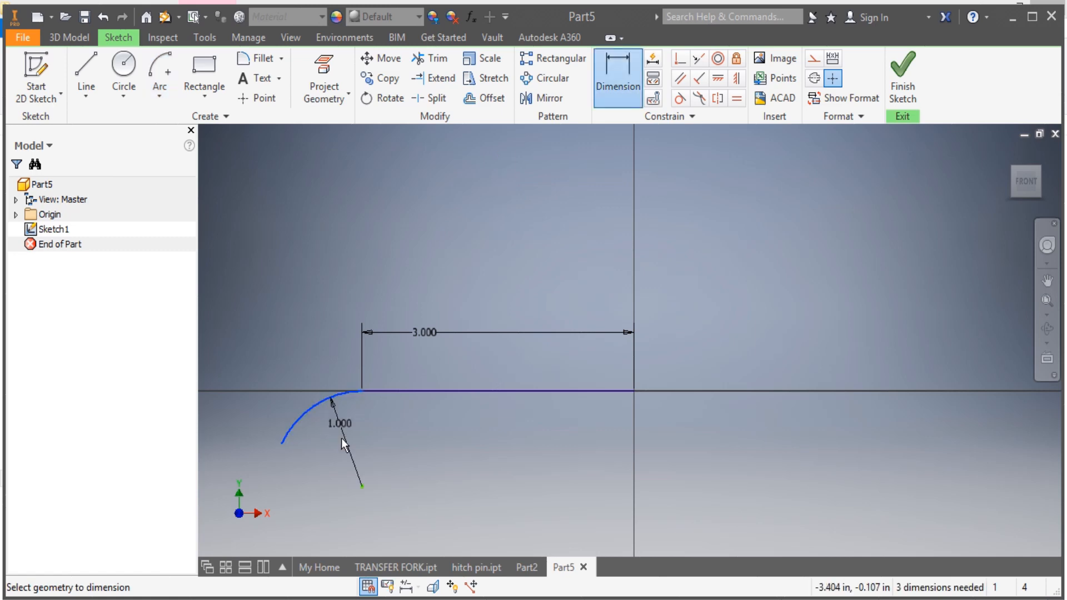
left_click(343, 393)
type("1.")
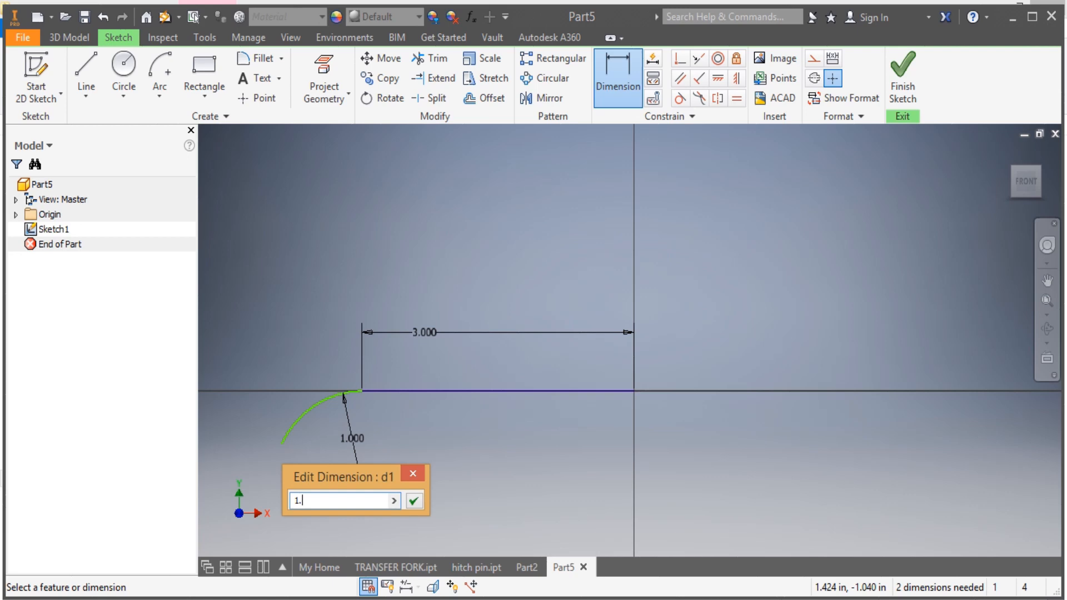
left_click(413, 500)
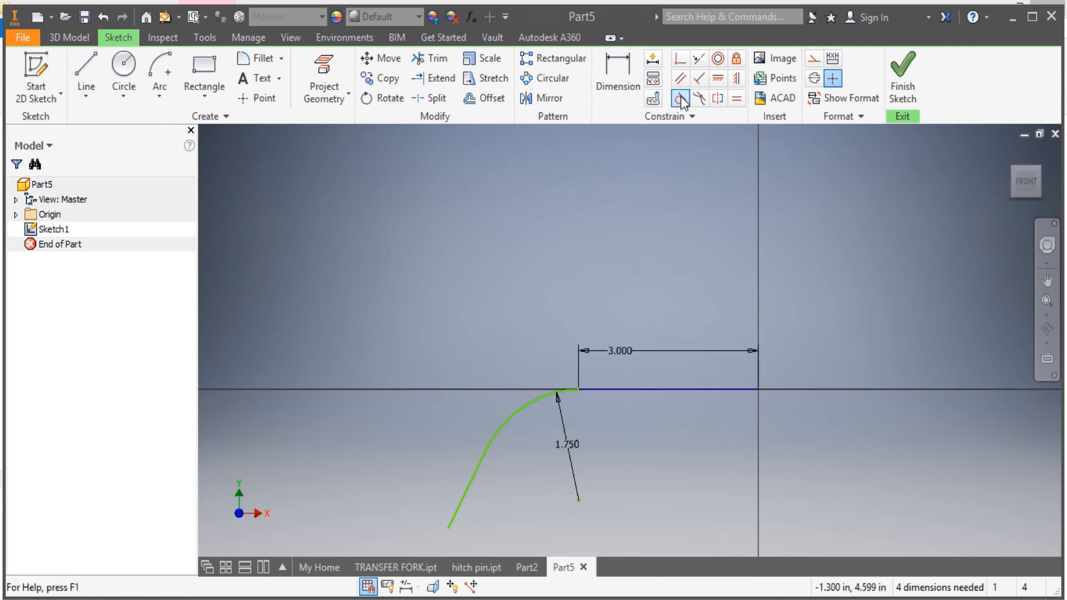
Constrain the arc tangent to the line and dimension its sweep angle to 30°
left_click(678, 98)
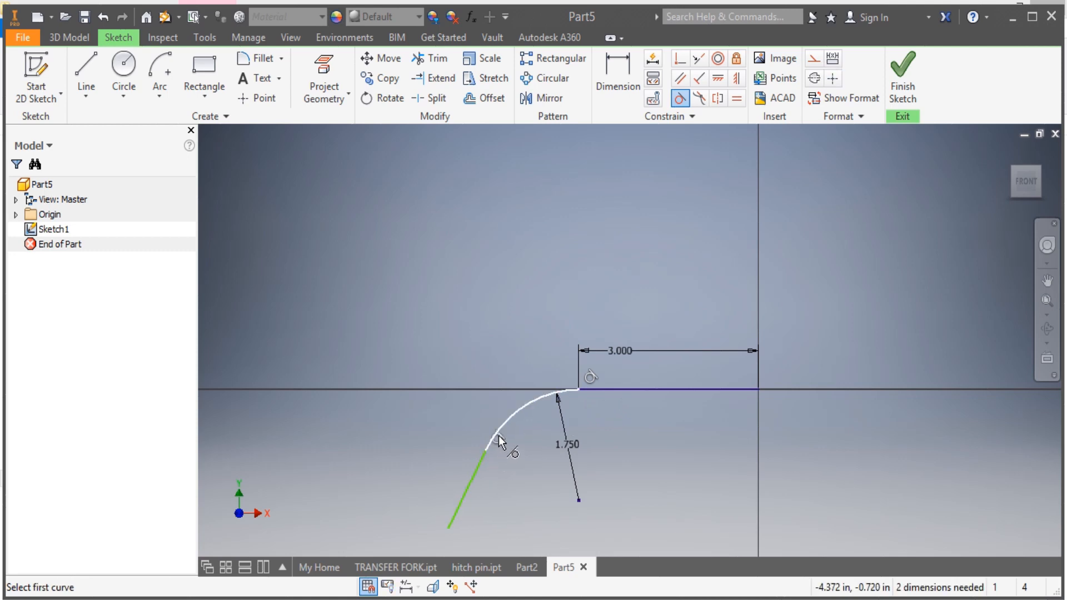
left_click(616, 77)
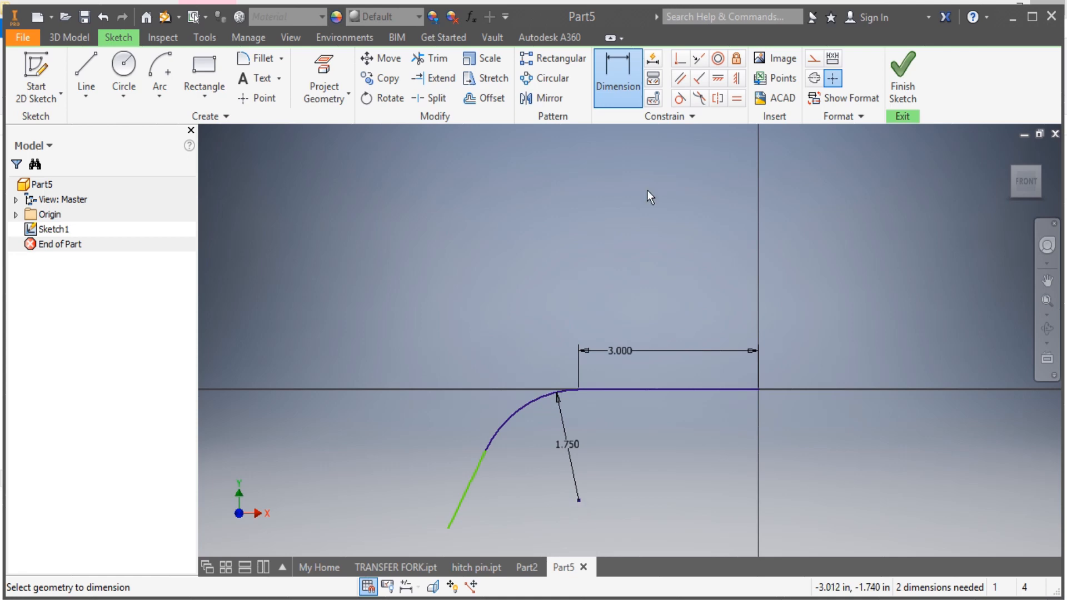
mouse_move(580, 505)
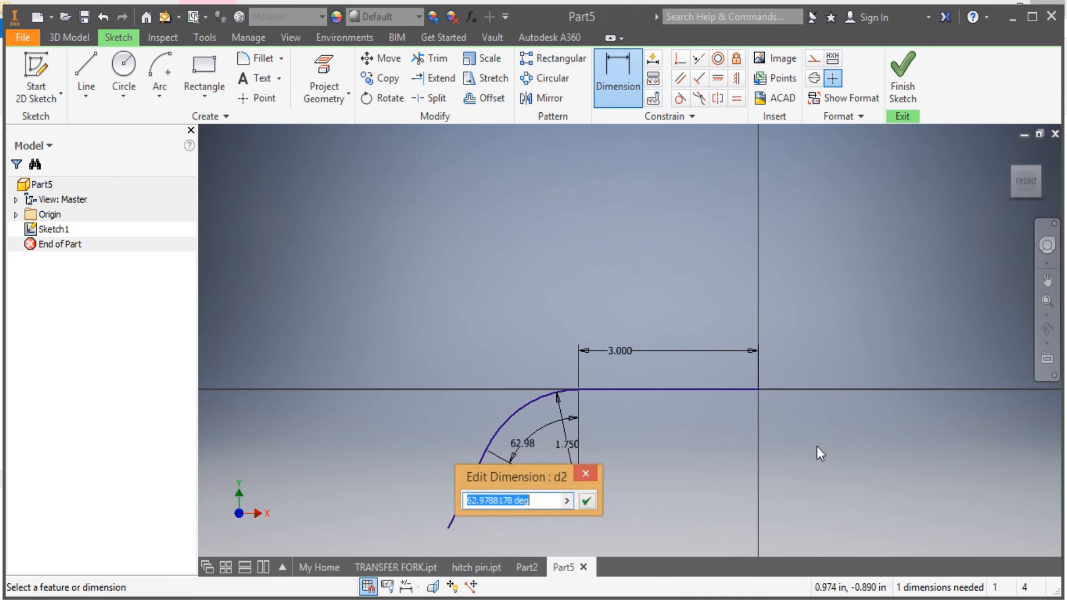
left_click(586, 500)
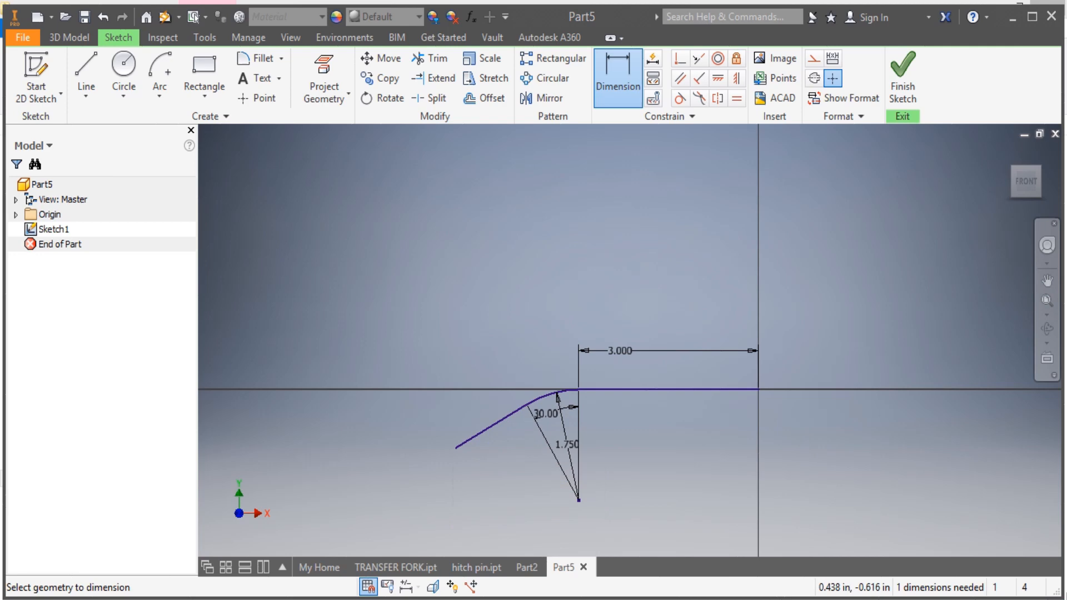
mouse_move(454, 454)
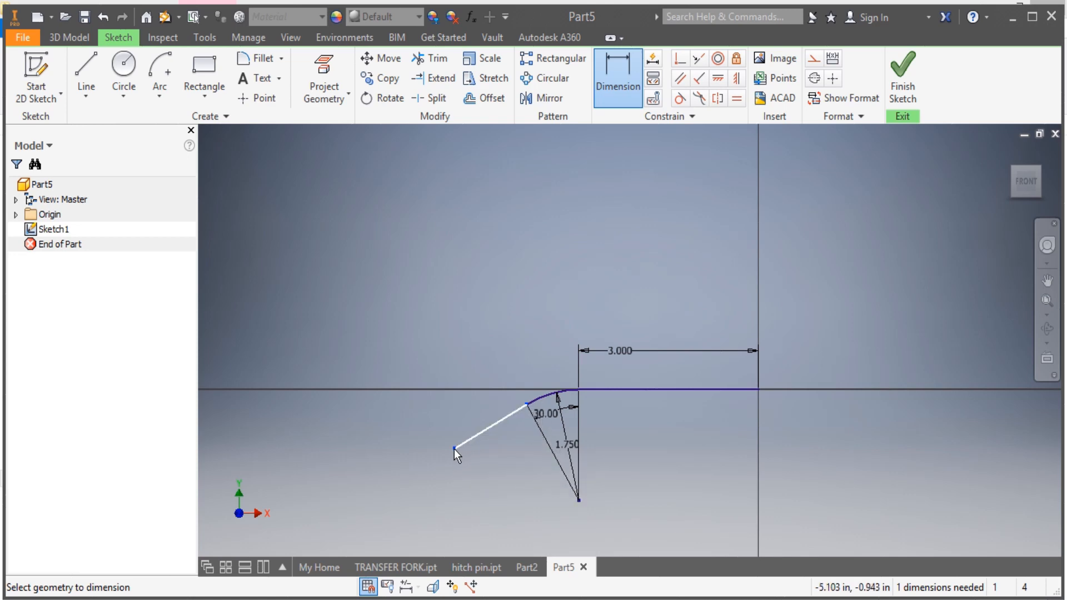
Draw a line from the arc's end and shorten the leg using a 1.120 in reference dimension
left_click(86, 71)
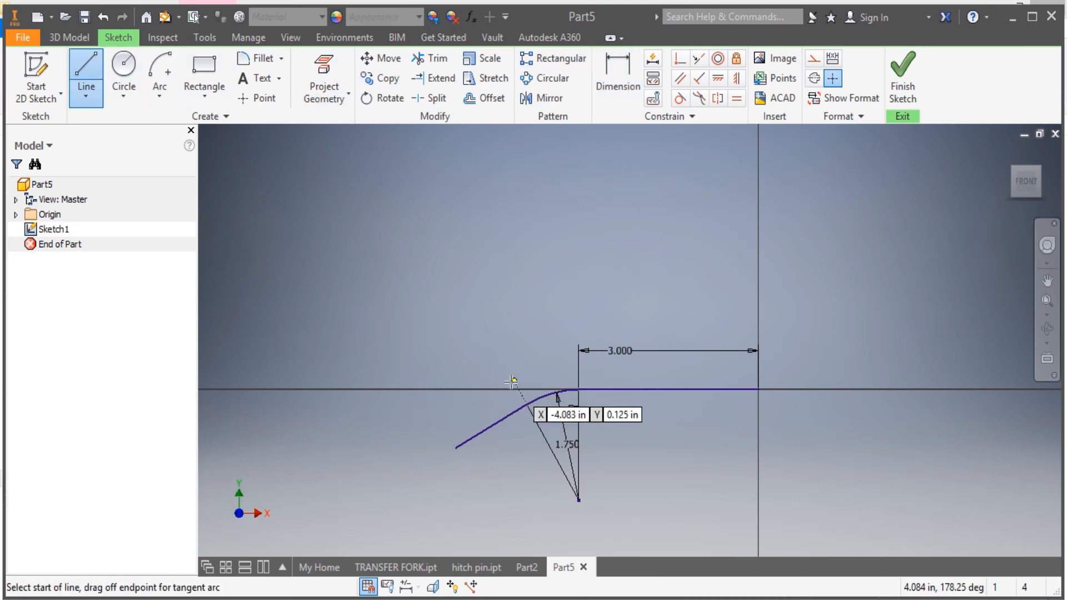
left_click(582, 513)
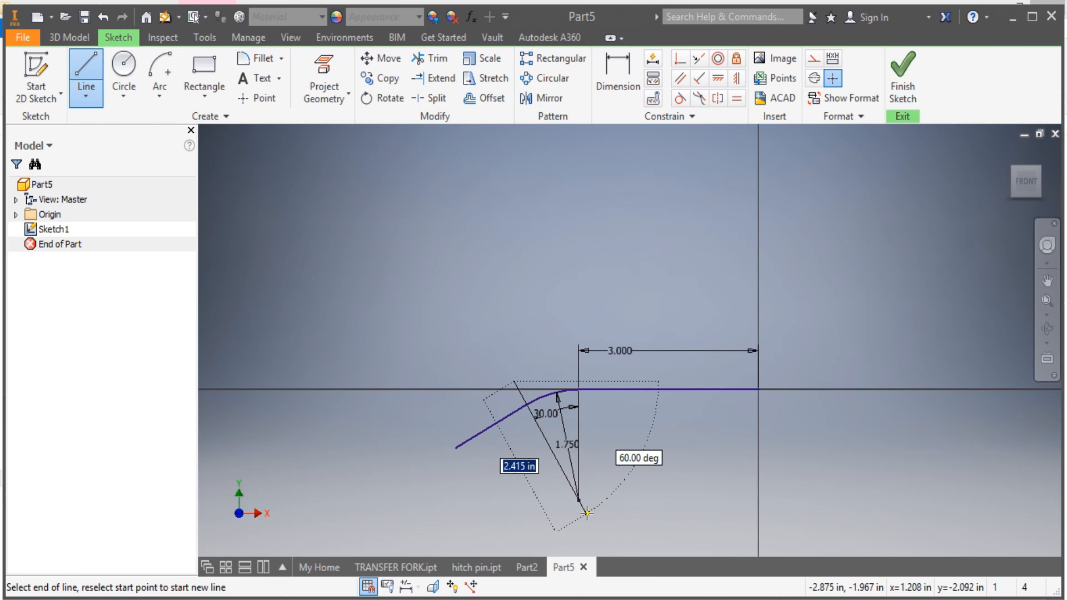
left_click(616, 74)
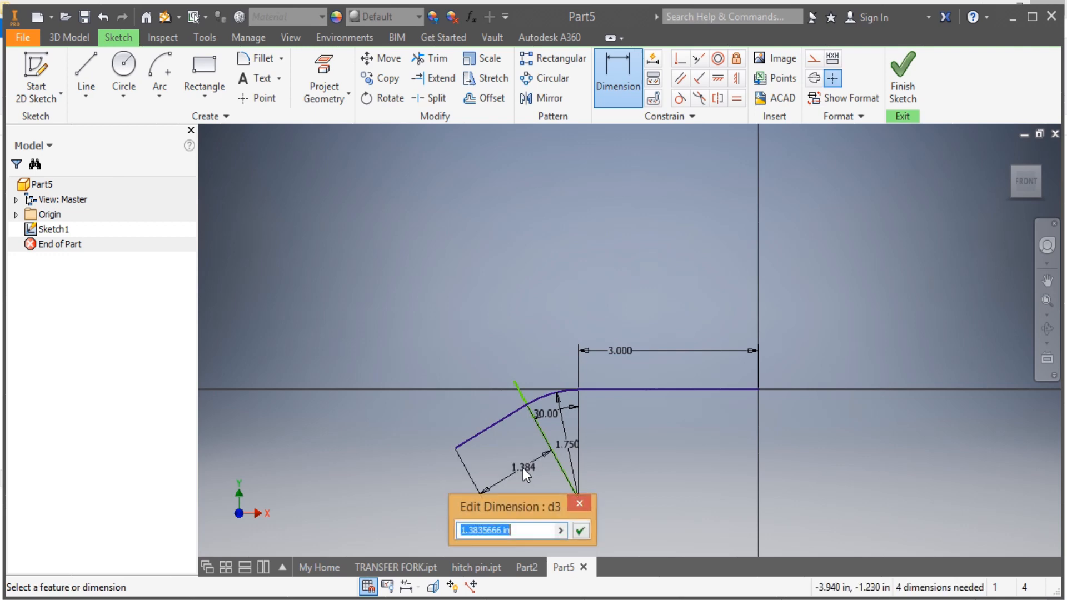
type("1.")
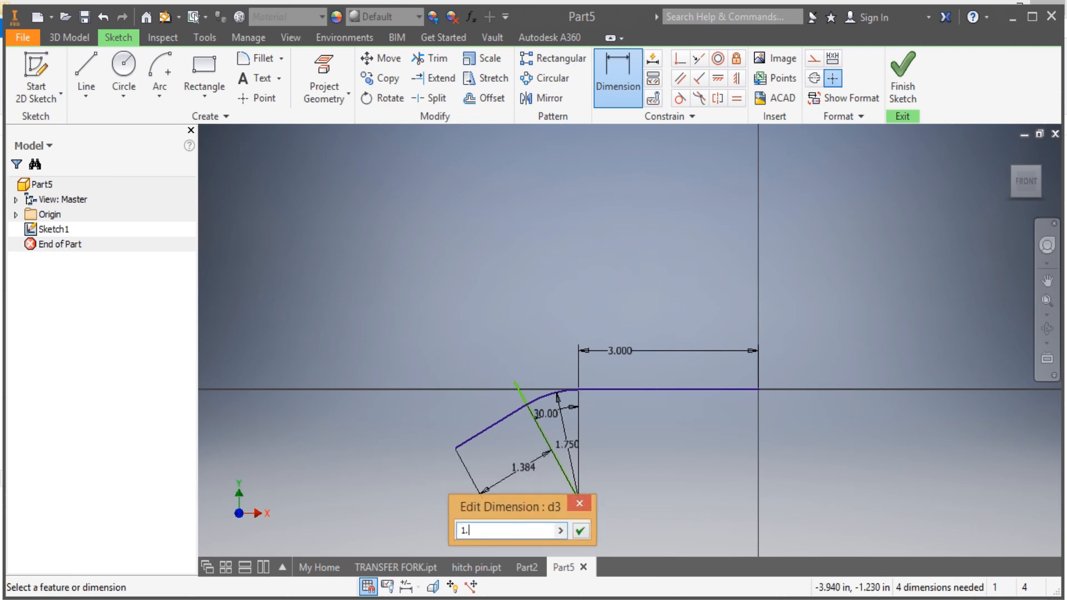
type("12")
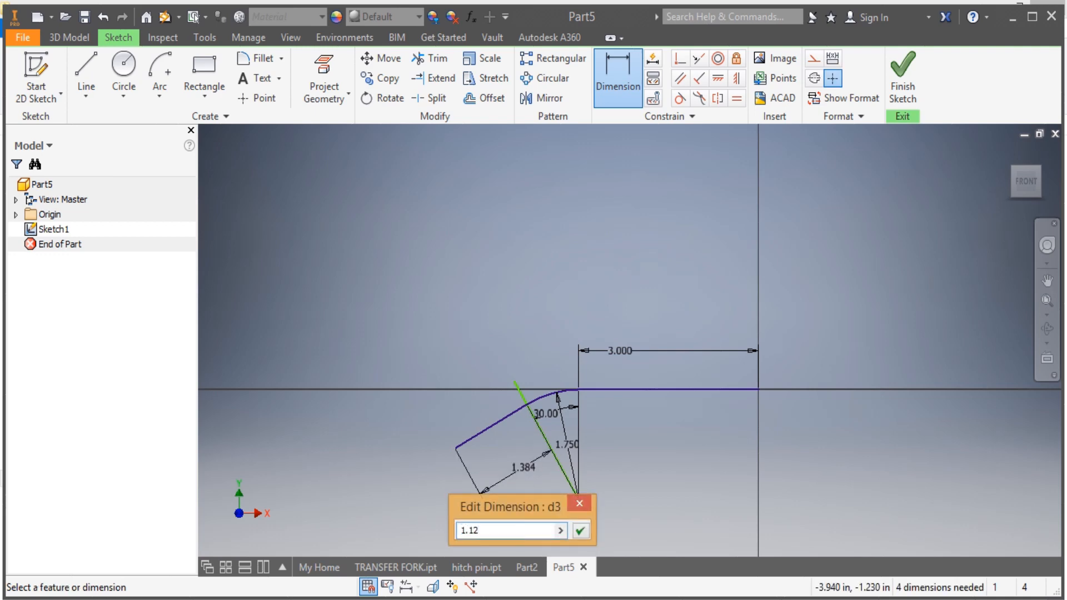
left_click(578, 530)
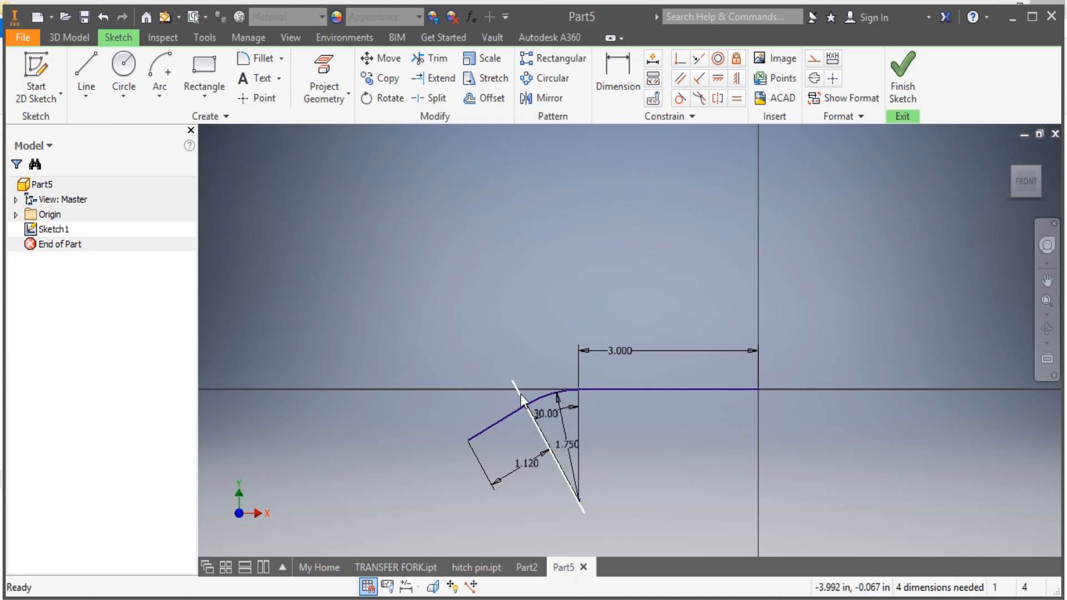
right_click(520, 388)
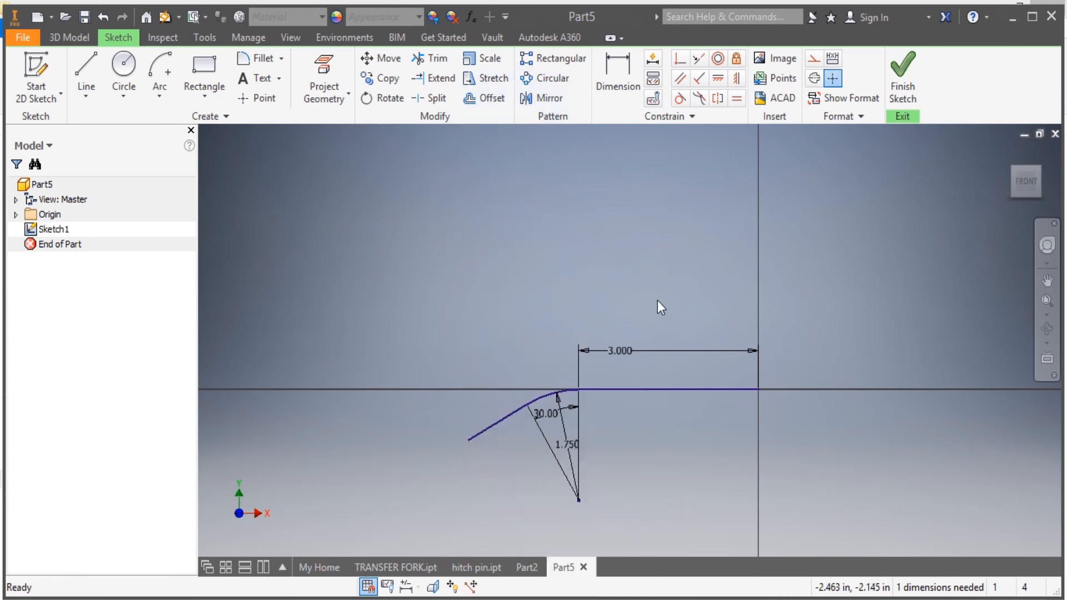
Draw a circle on the straight leg 0.38 from its end with a 0.15 diameter
left_click(123, 70)
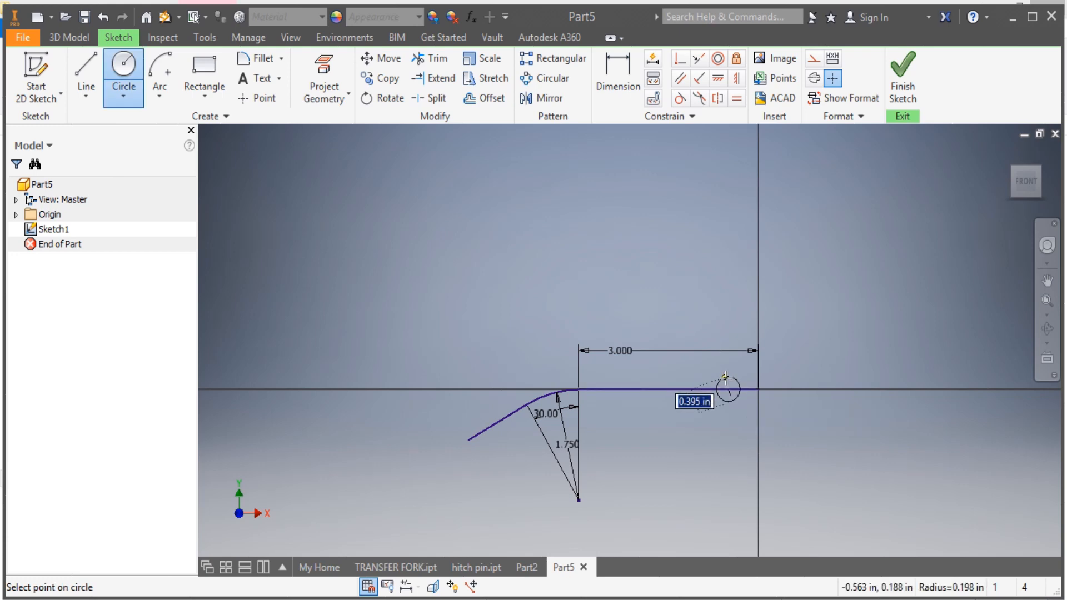
left_click(617, 76)
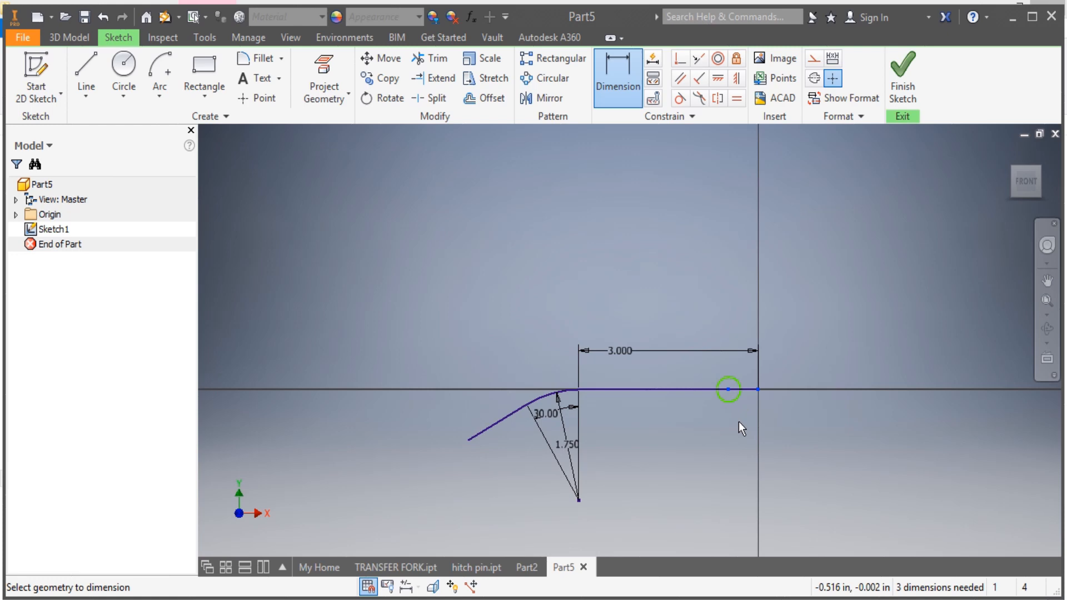
left_click(726, 390)
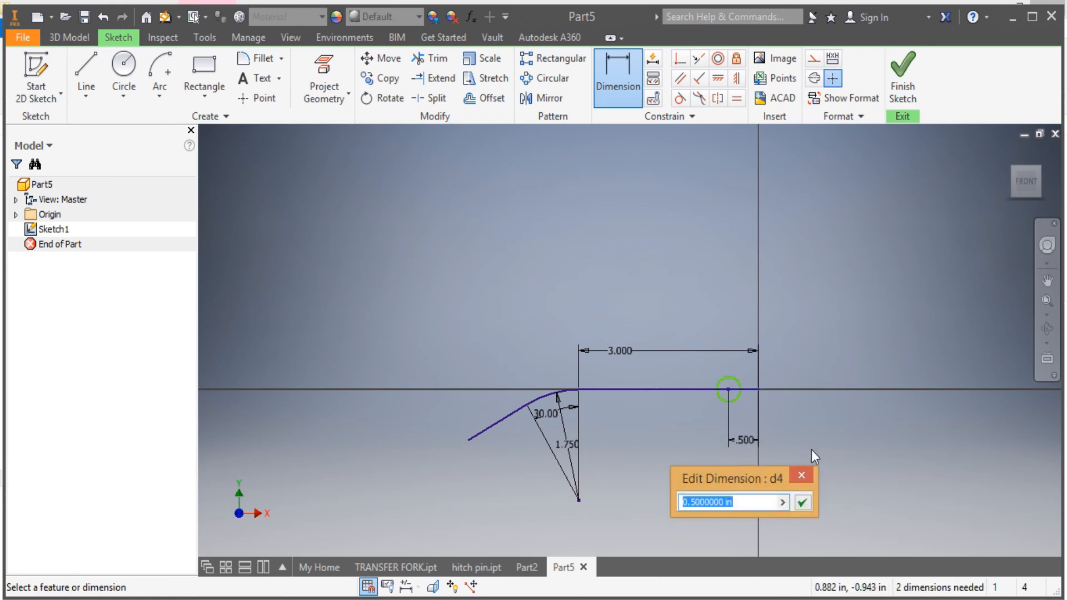
type("0")
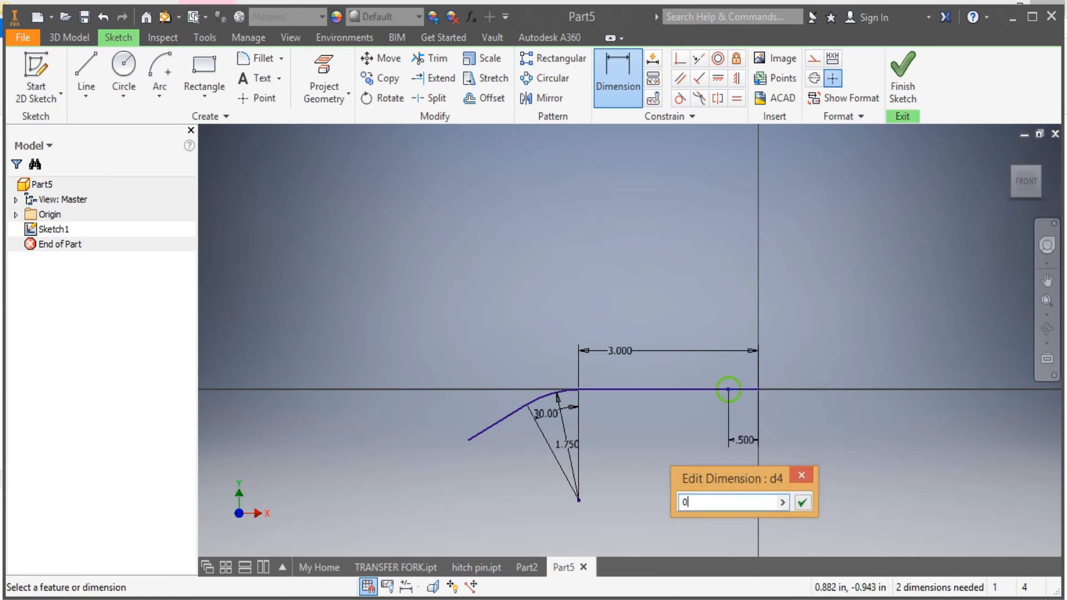
type("0.3")
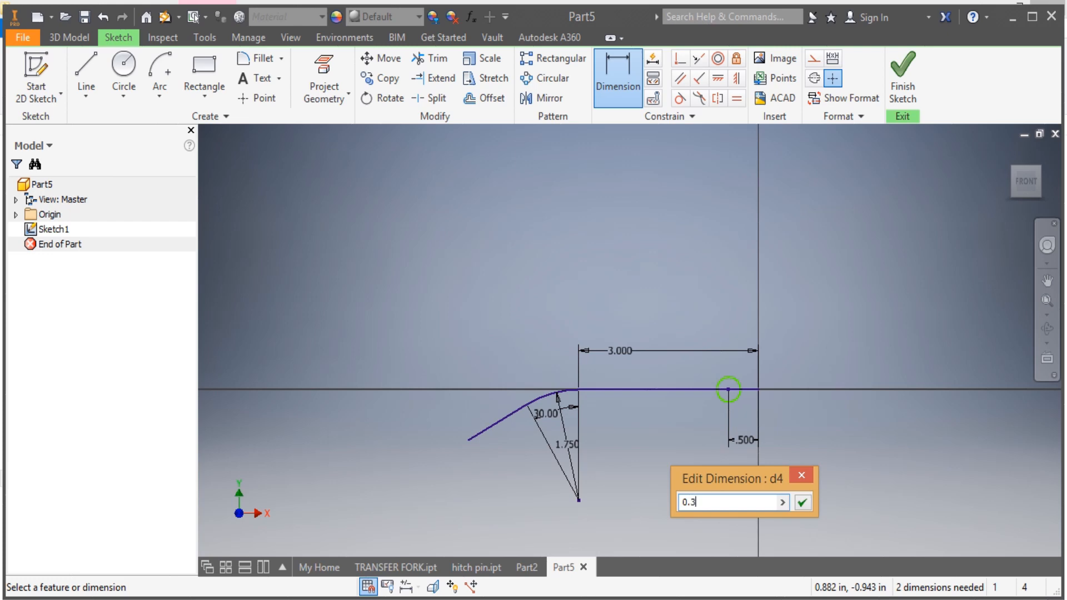
left_click(801, 502)
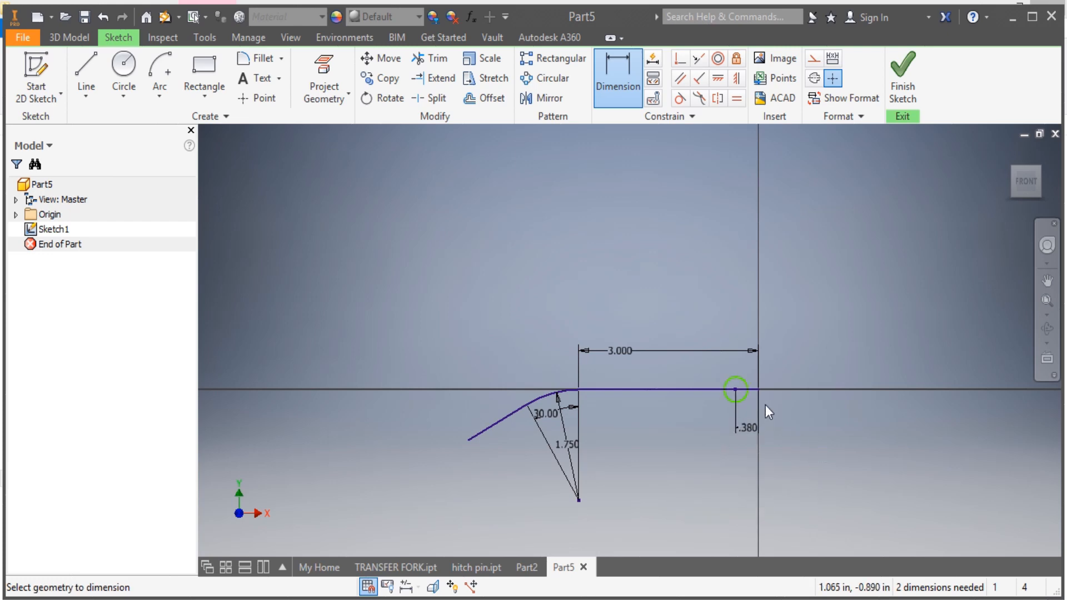
left_click(736, 389)
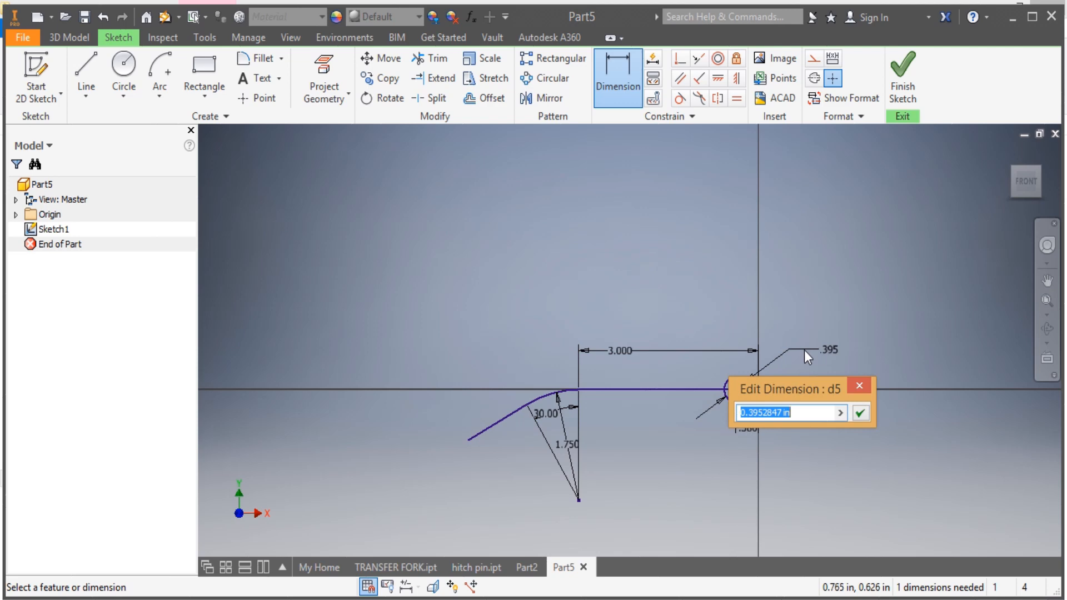
type("0")
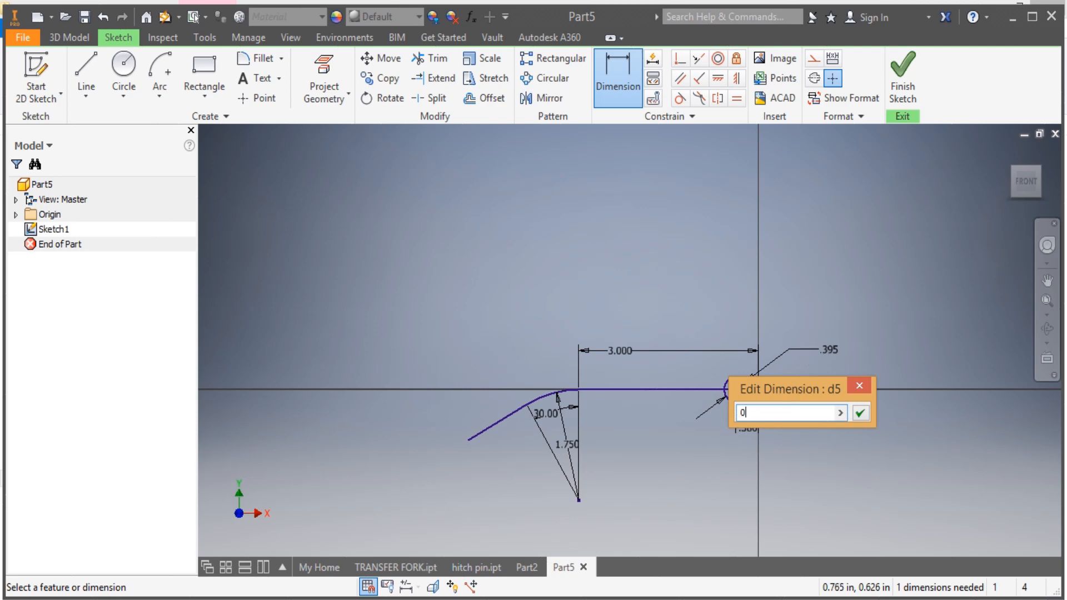
type("0.15")
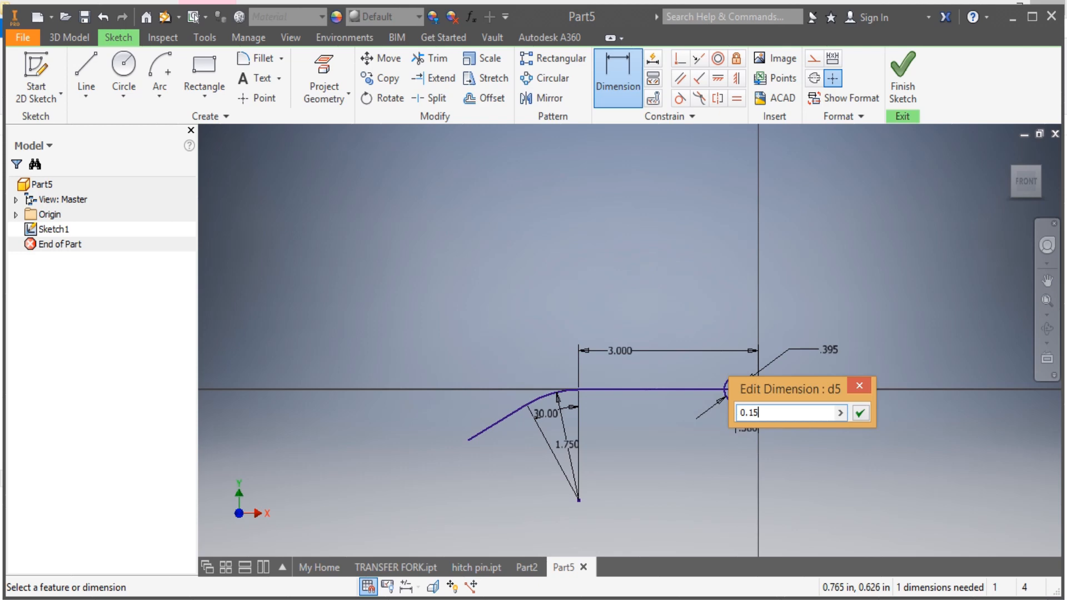
left_click(858, 413)
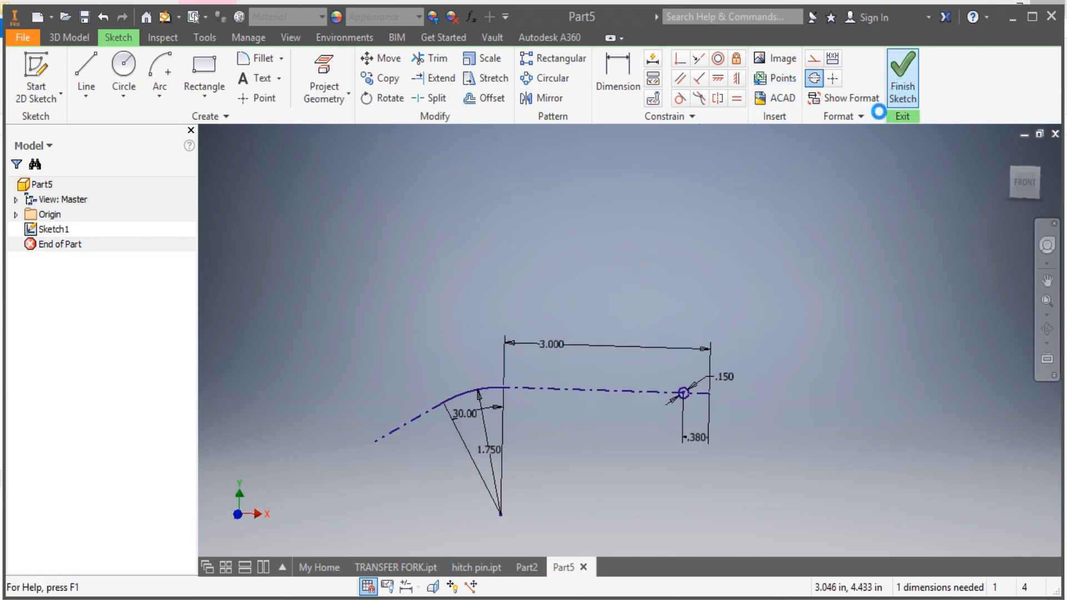
Finish the path sketch to return to 3D modeling mode
left_click(901, 76)
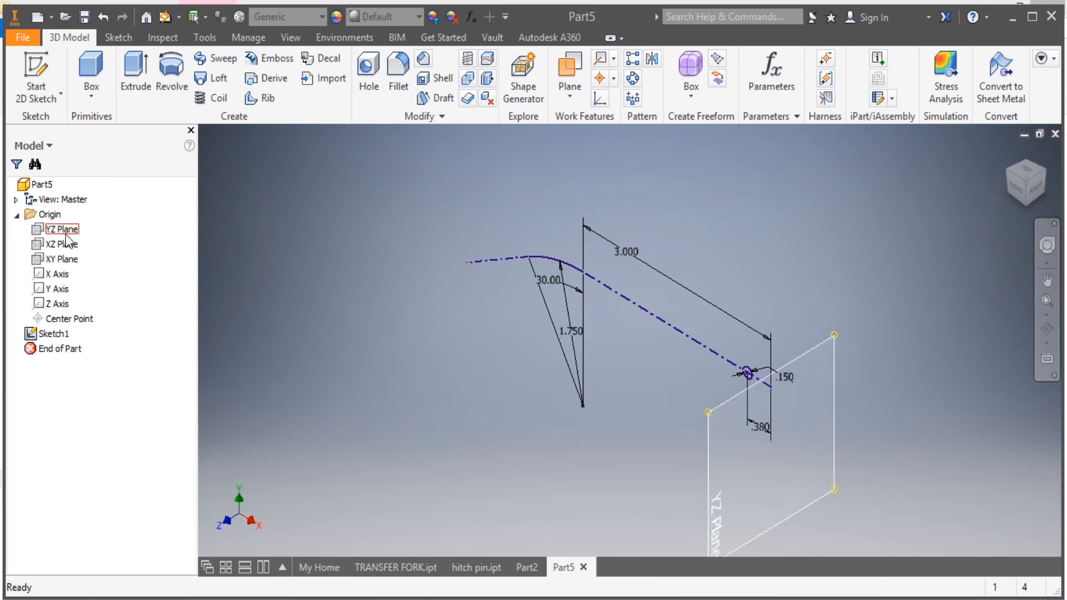
Sketch a circle at the origin on the YZ plane with a 0.58 in diameter
left_click(61, 229)
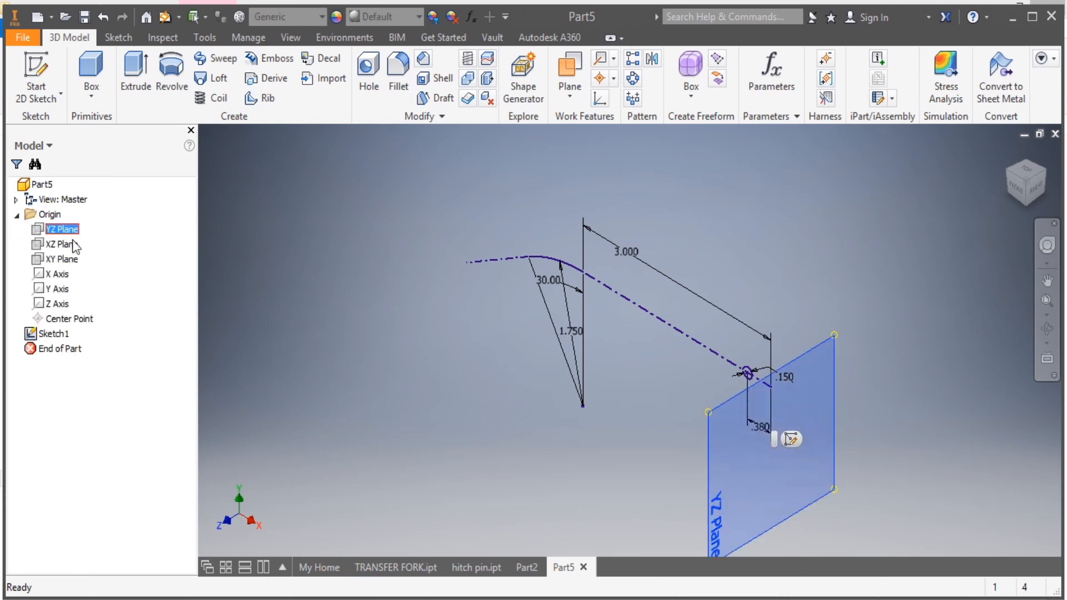
mouse_move(792, 448)
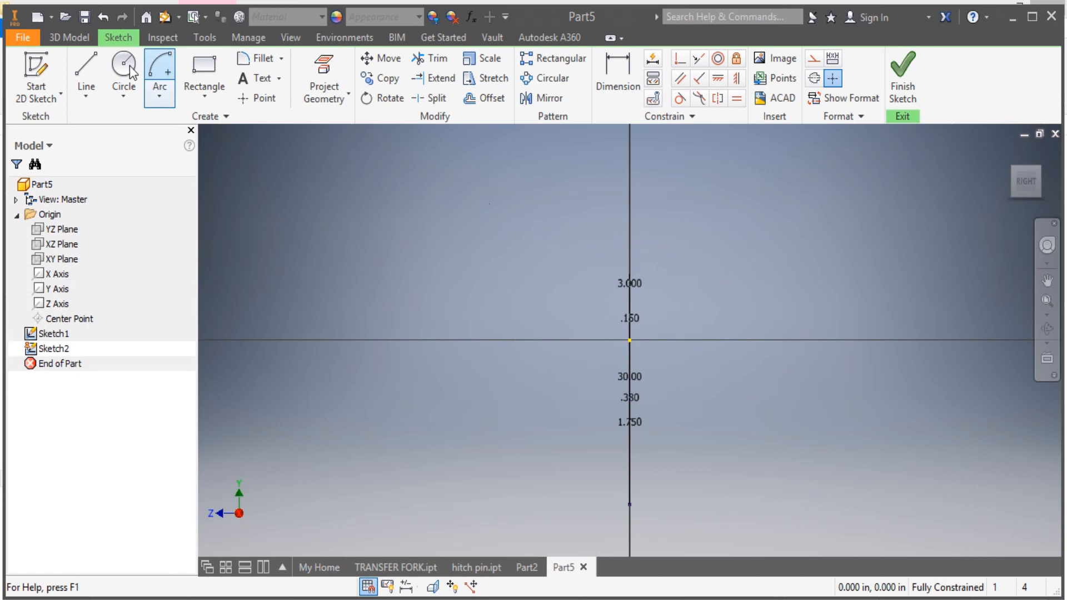
left_click(124, 71)
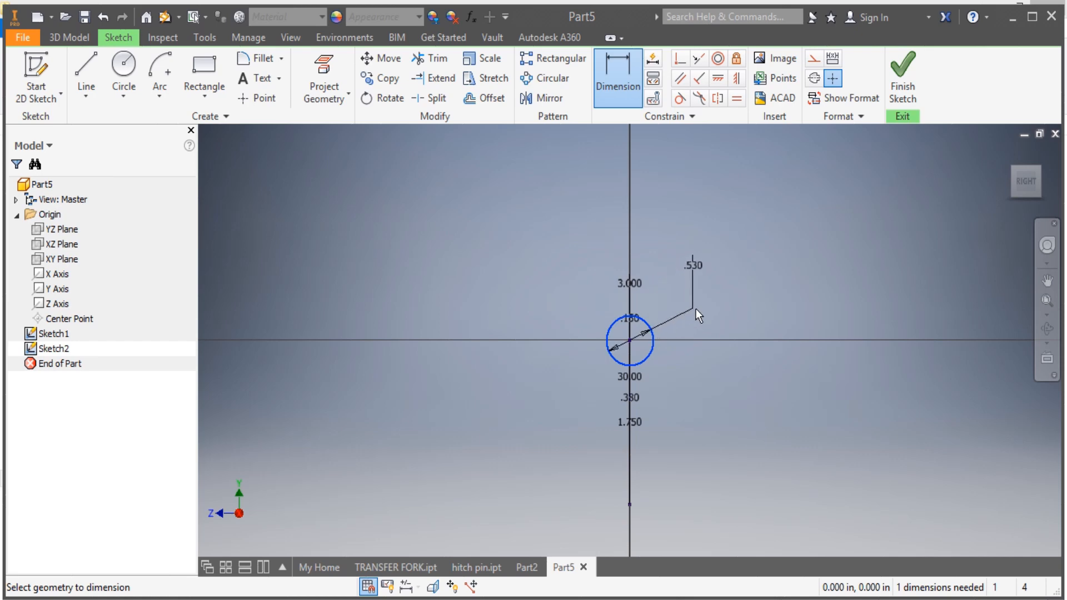
left_click(710, 313)
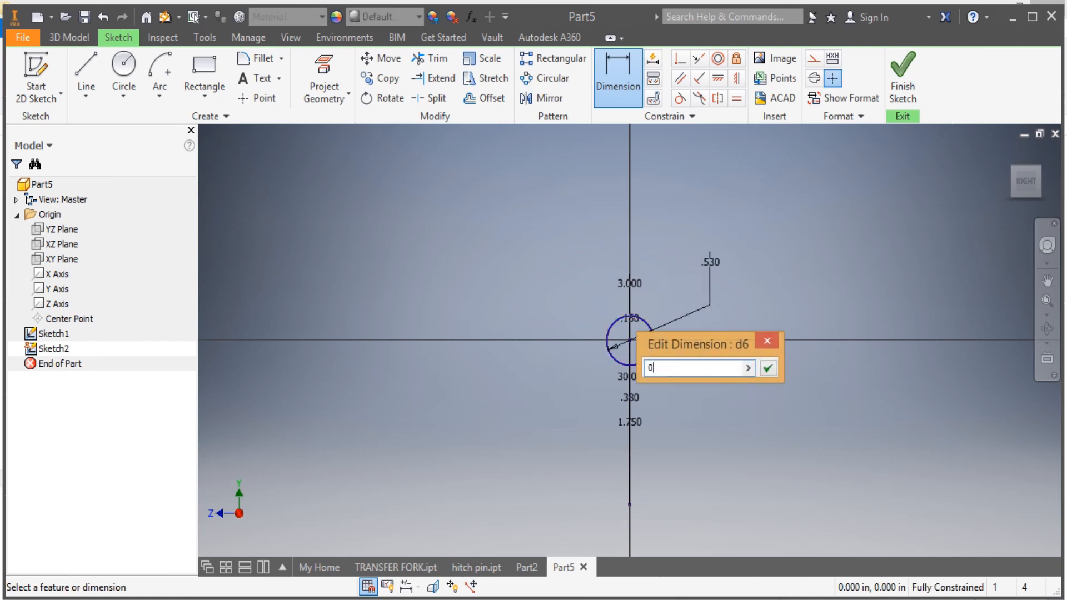
type("0.58")
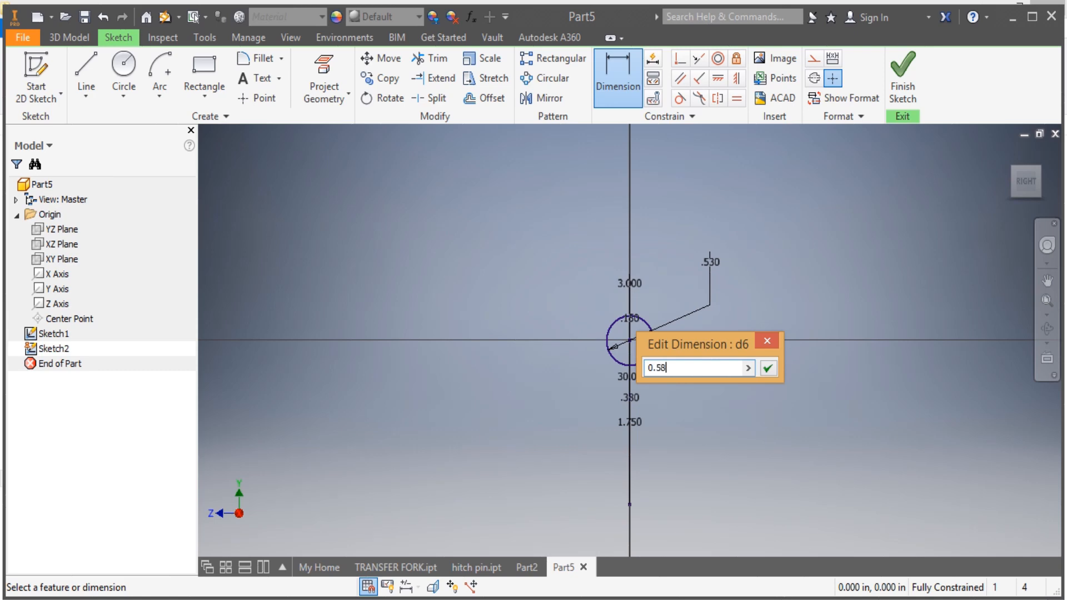
left_click(767, 368)
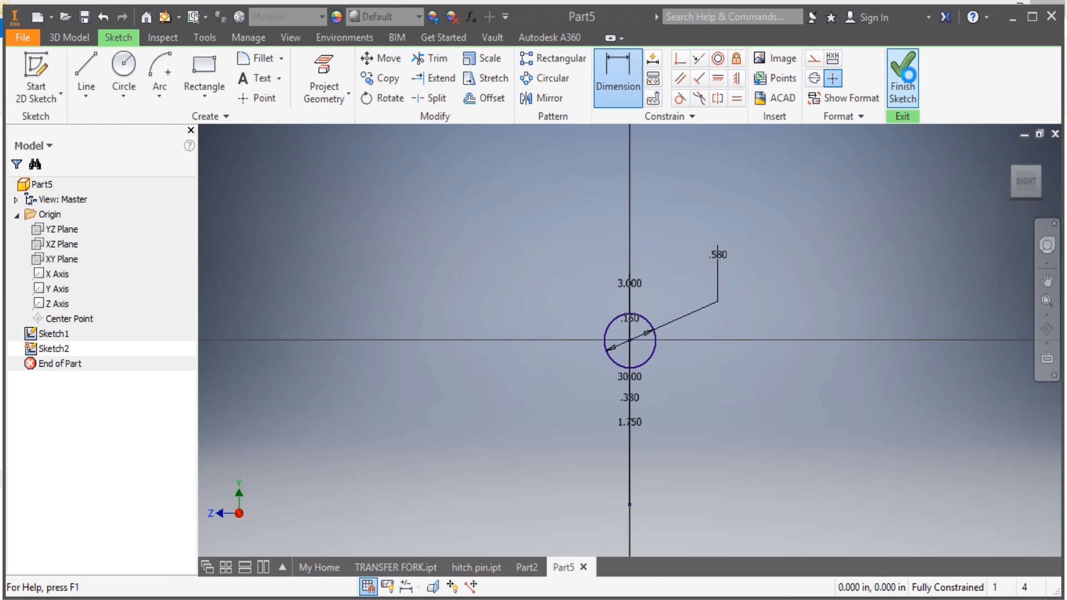
Sweep the 0.580 circle profile along the bent path to create the solid Sweep1 body
left_click(902, 74)
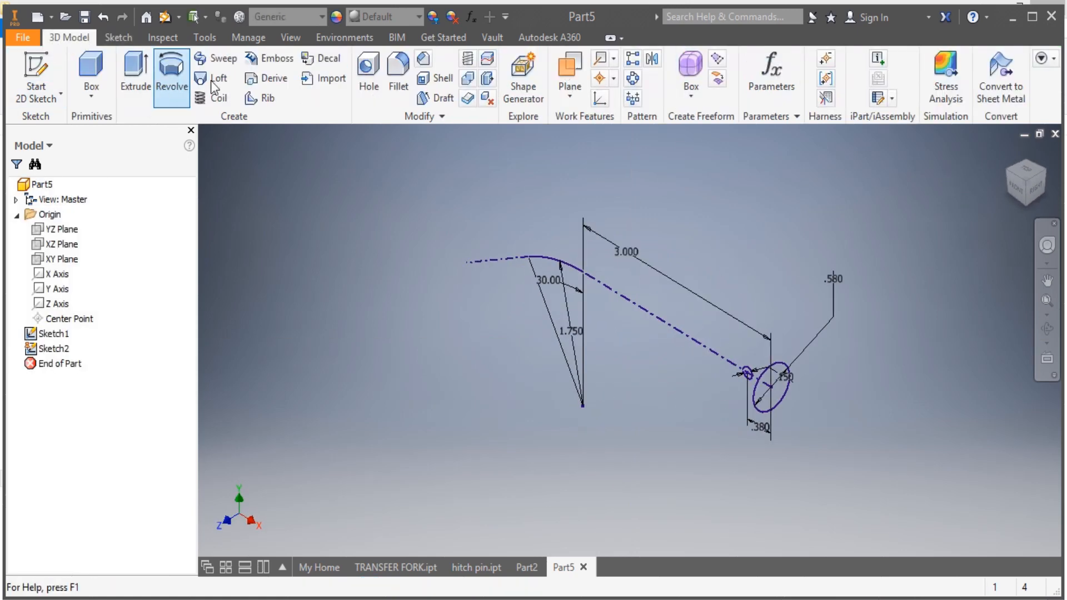
left_click(220, 58)
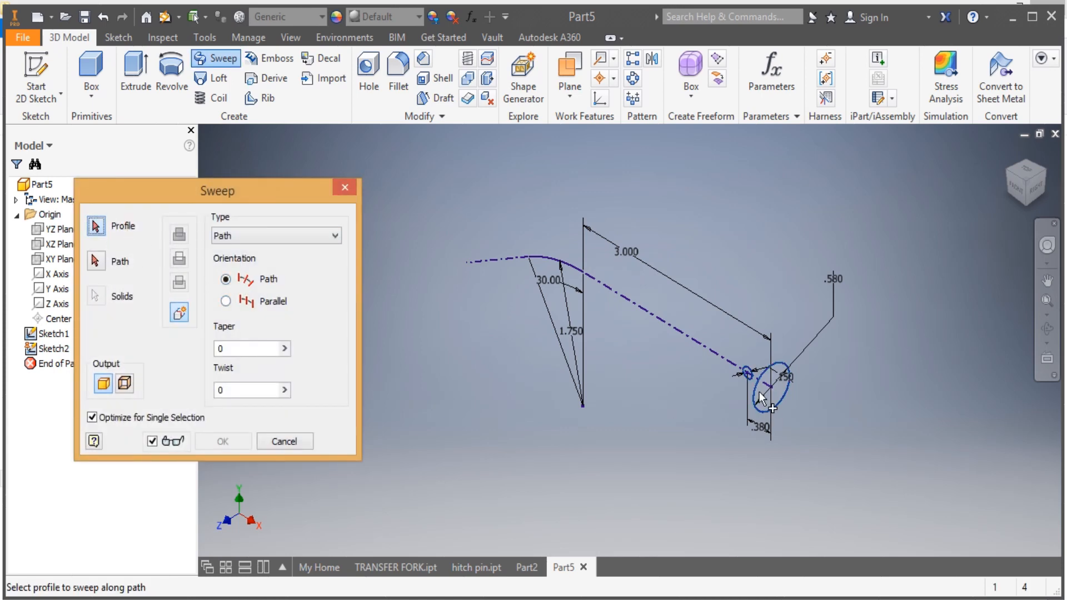
left_click(95, 261)
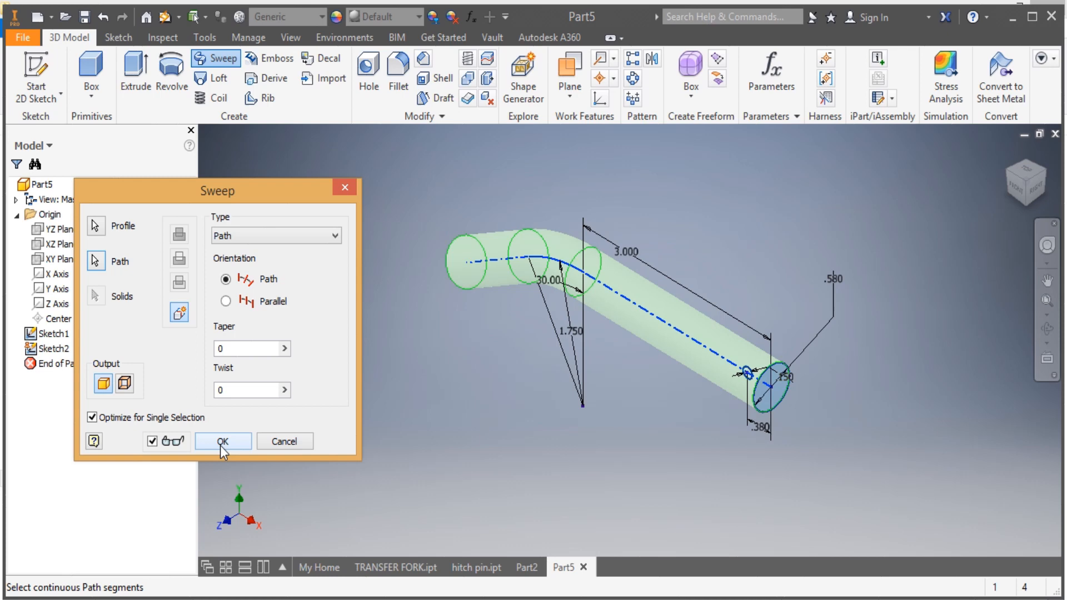
left_click(221, 441)
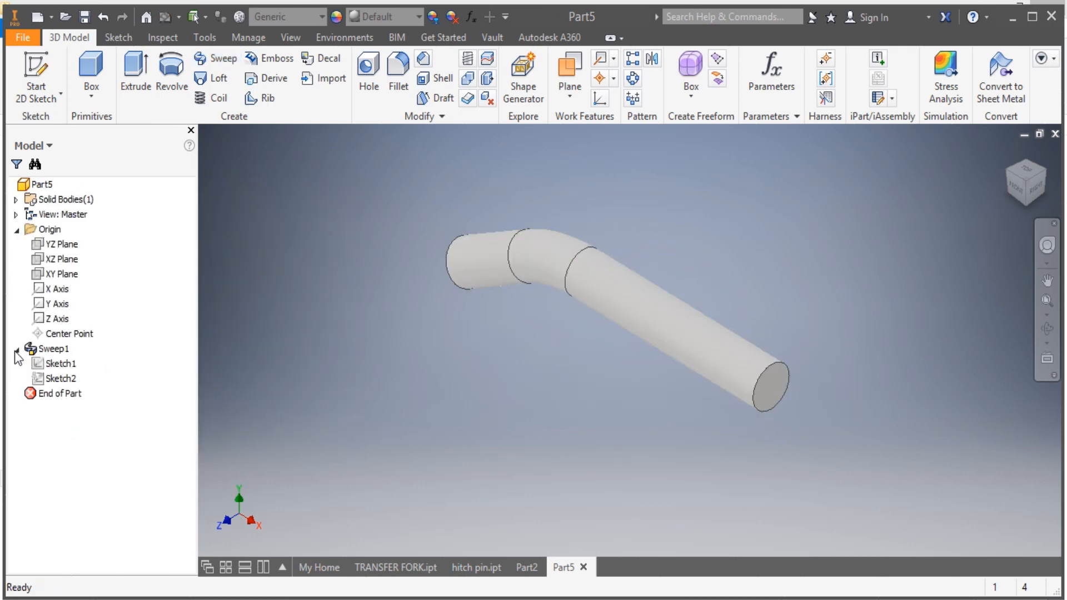
Extrude the 0.150 circle as a 5 in symmetric cut to form the cross hole
right_click(60, 363)
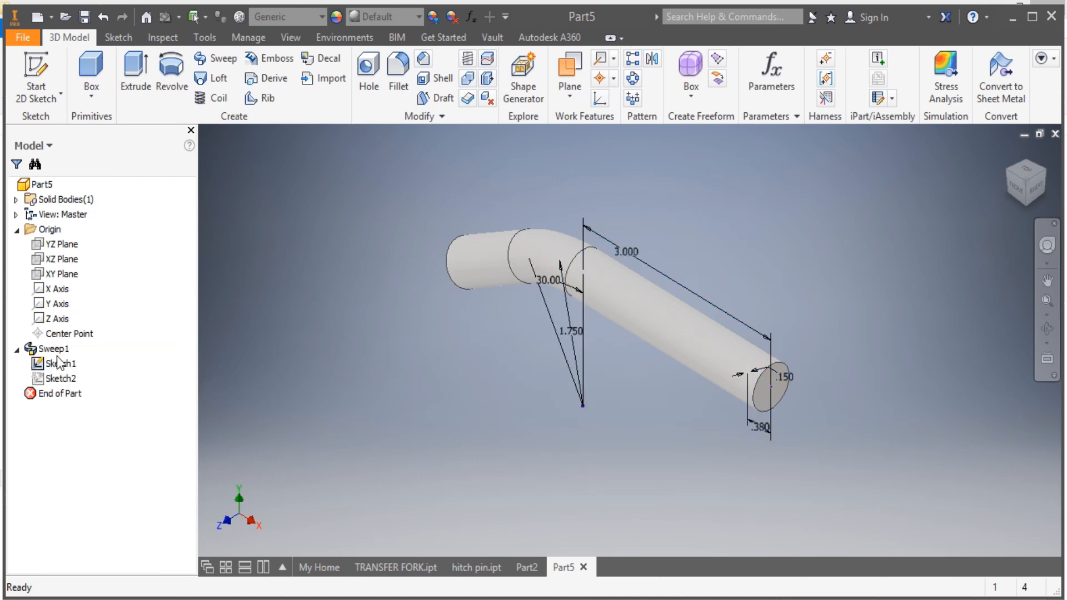
left_click(61, 363)
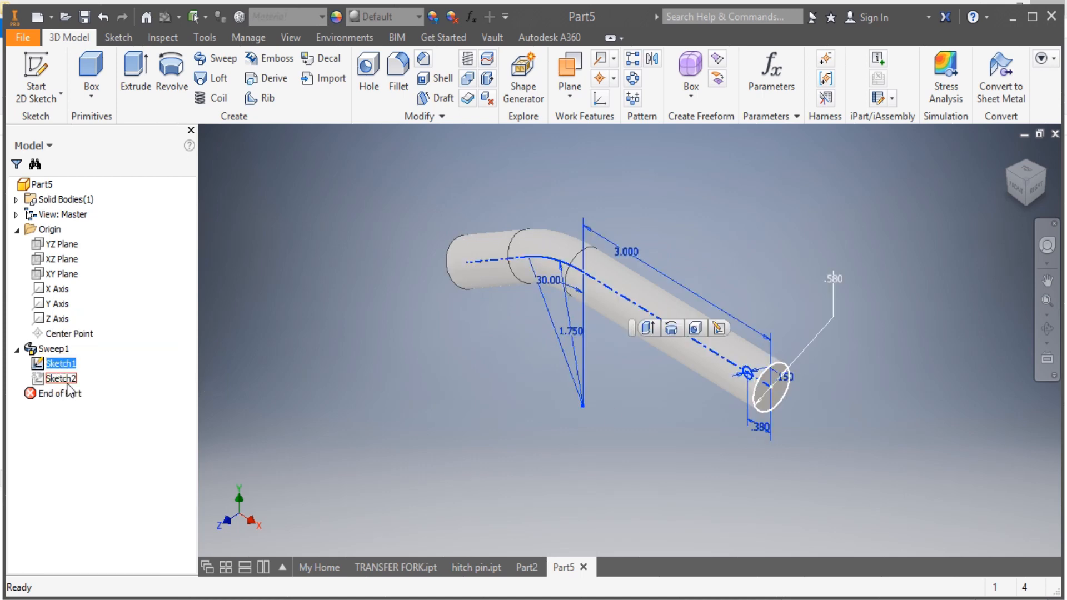
left_click(134, 71)
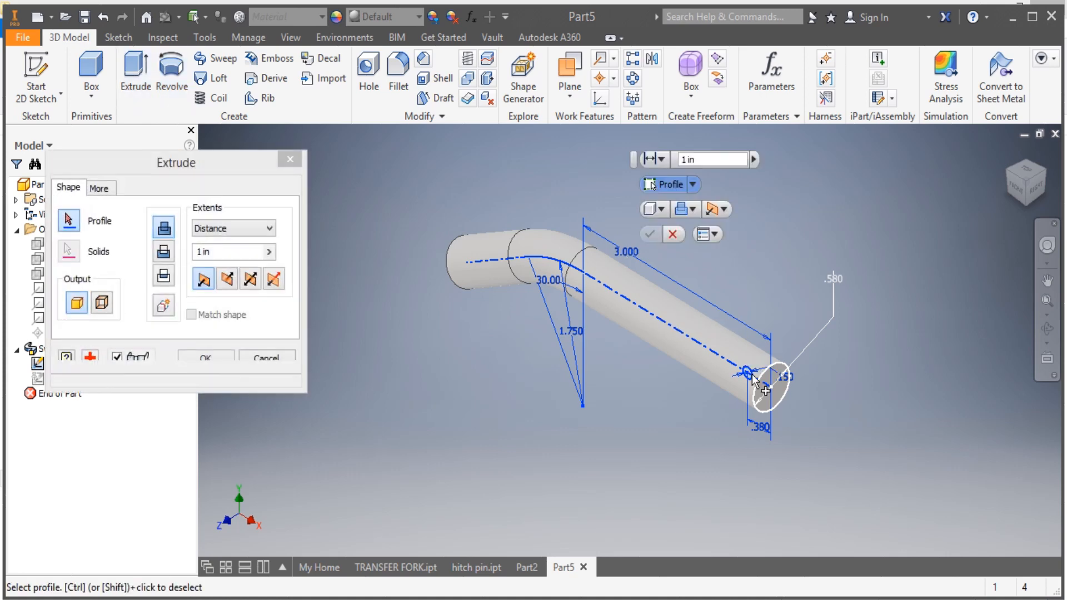
left_click(752, 381)
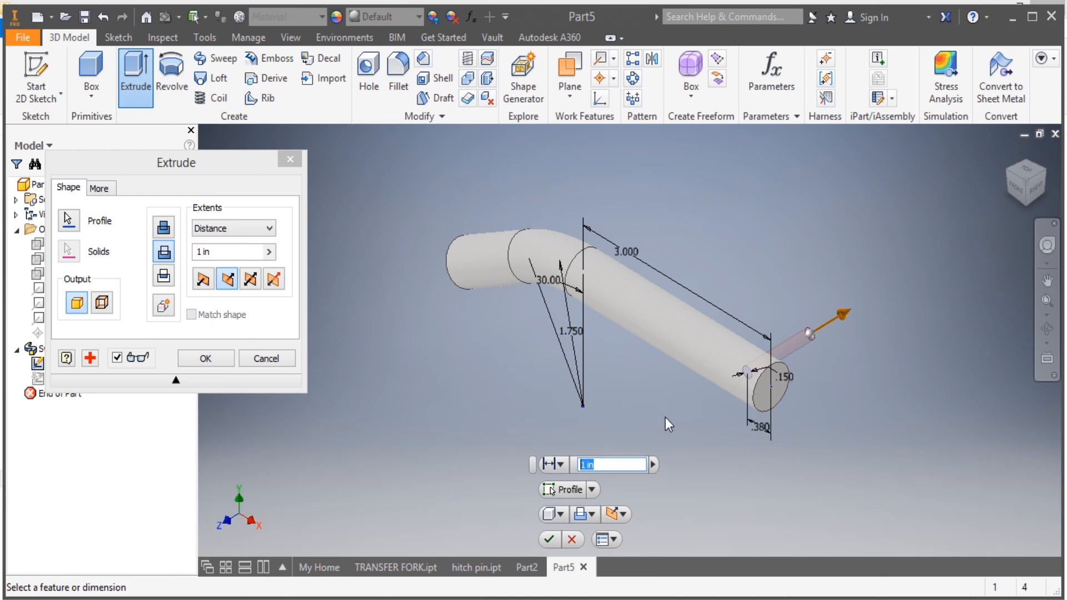
type("5")
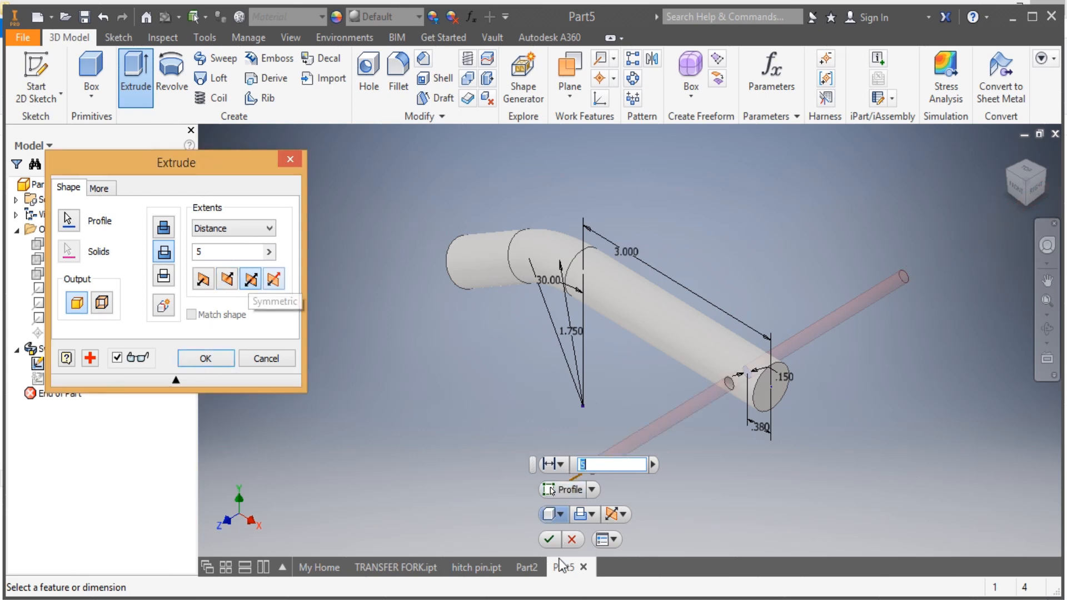
left_click(205, 358)
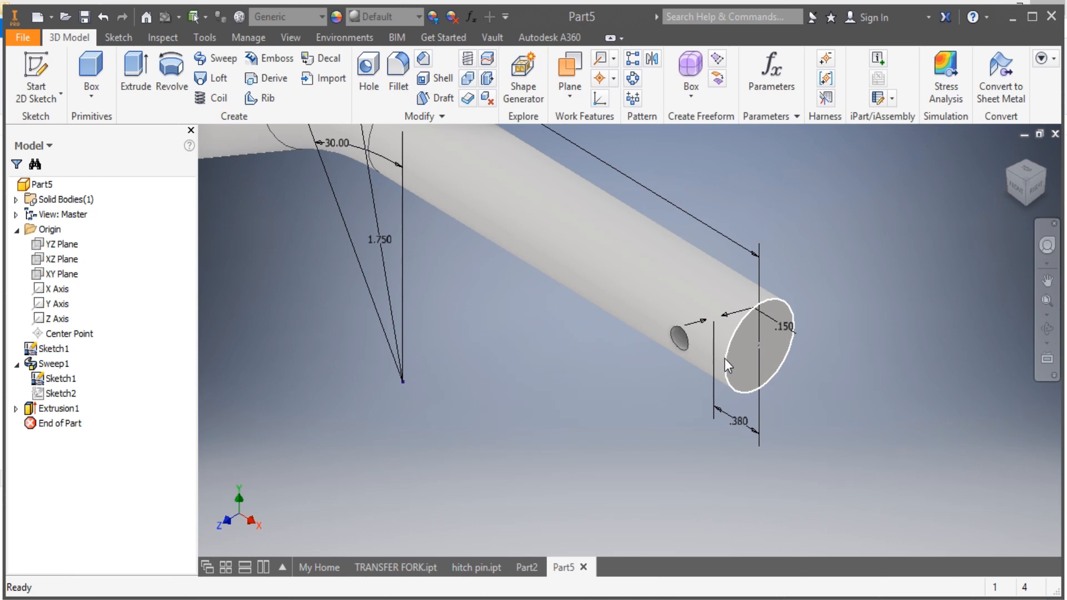
Select the circular edge at the holed end of the pin for chamfering
right_click(728, 368)
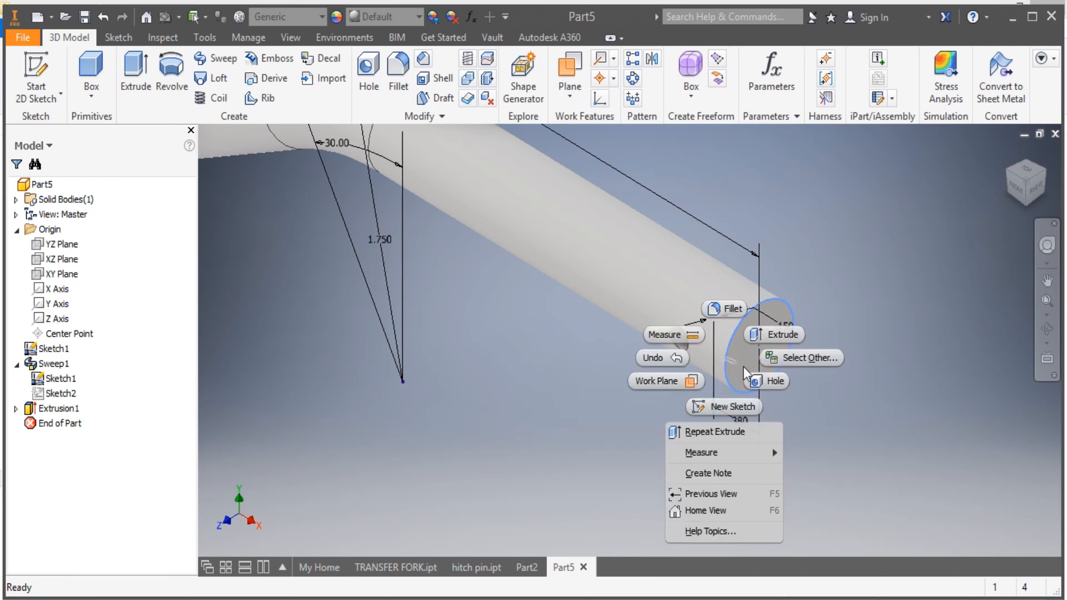
mouse_move(377, 115)
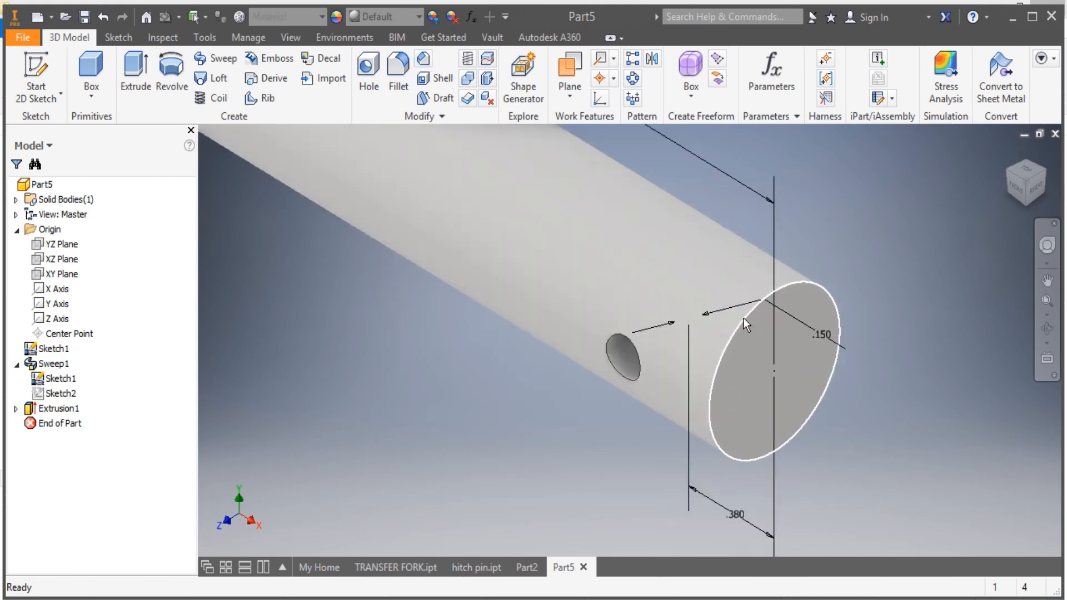
right_click(752, 316)
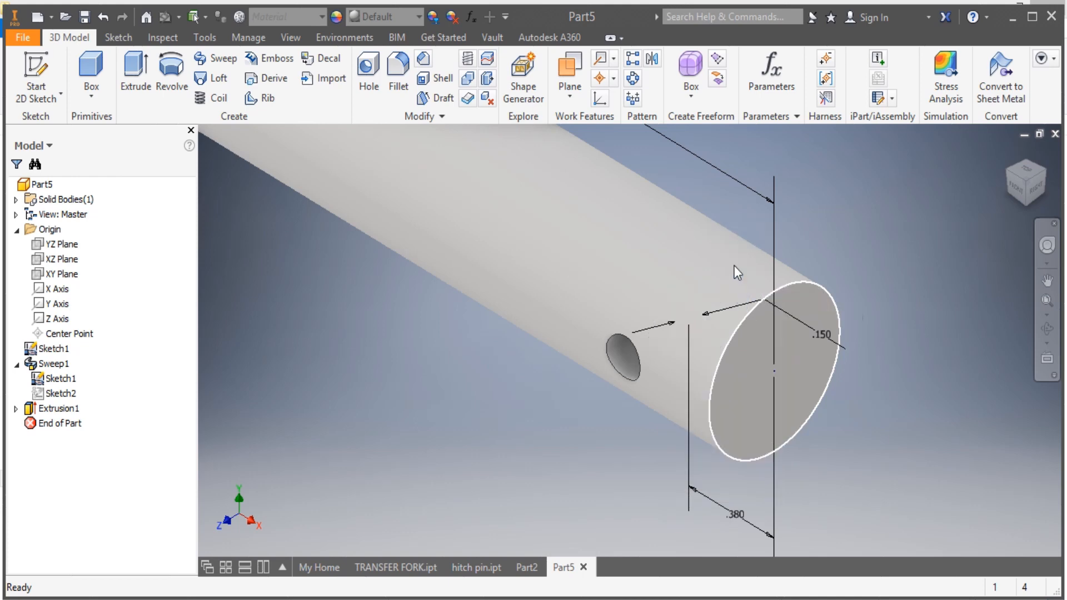
left_click(398, 68)
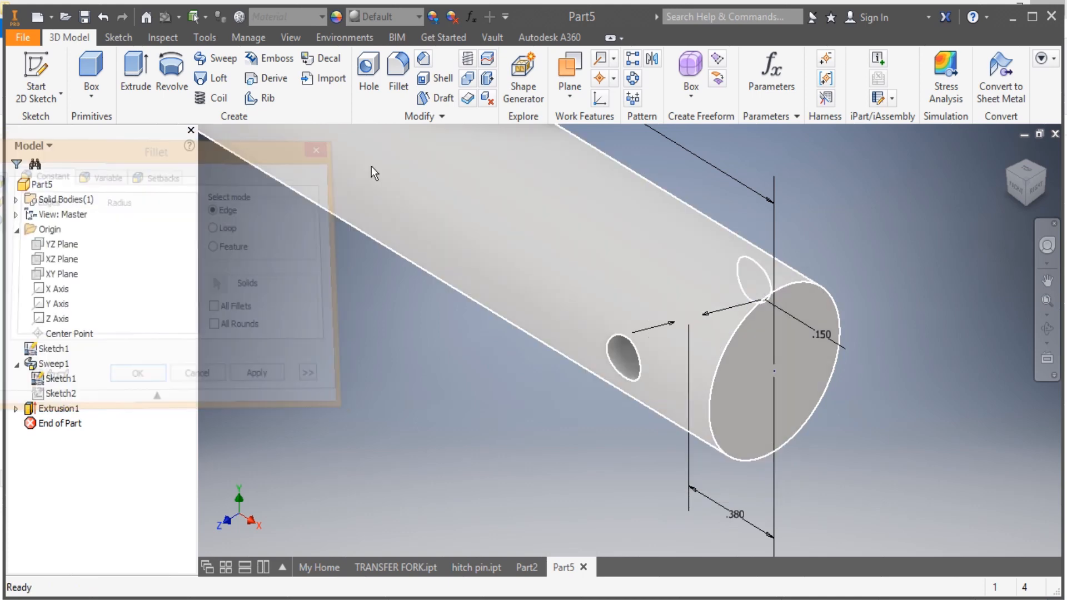
left_click(197, 372)
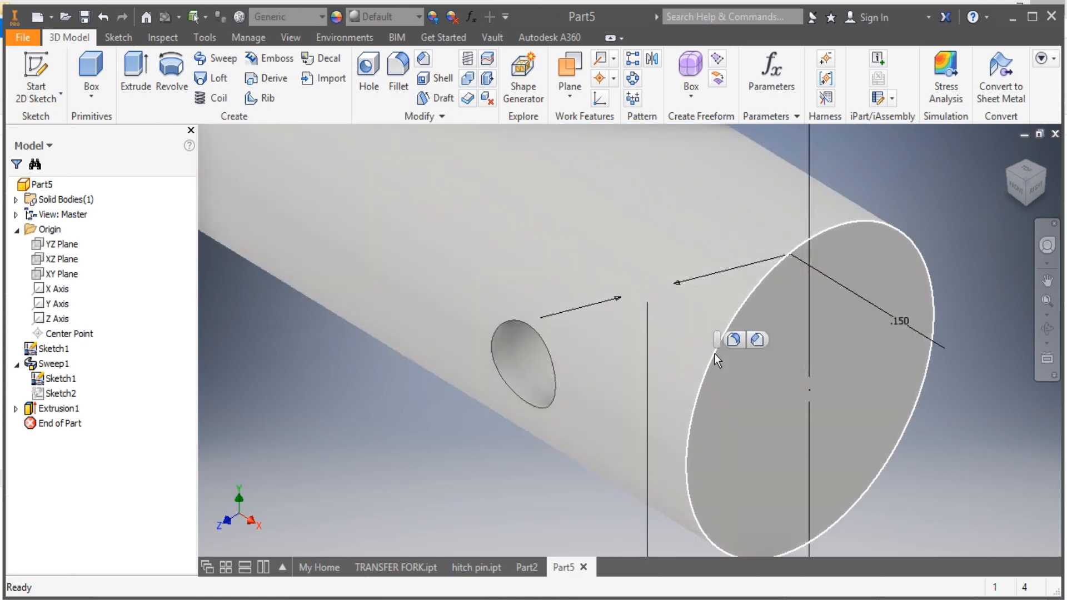
Apply a Distance and Angle chamfer of 0.176 to the holed end edge
left_click(733, 340)
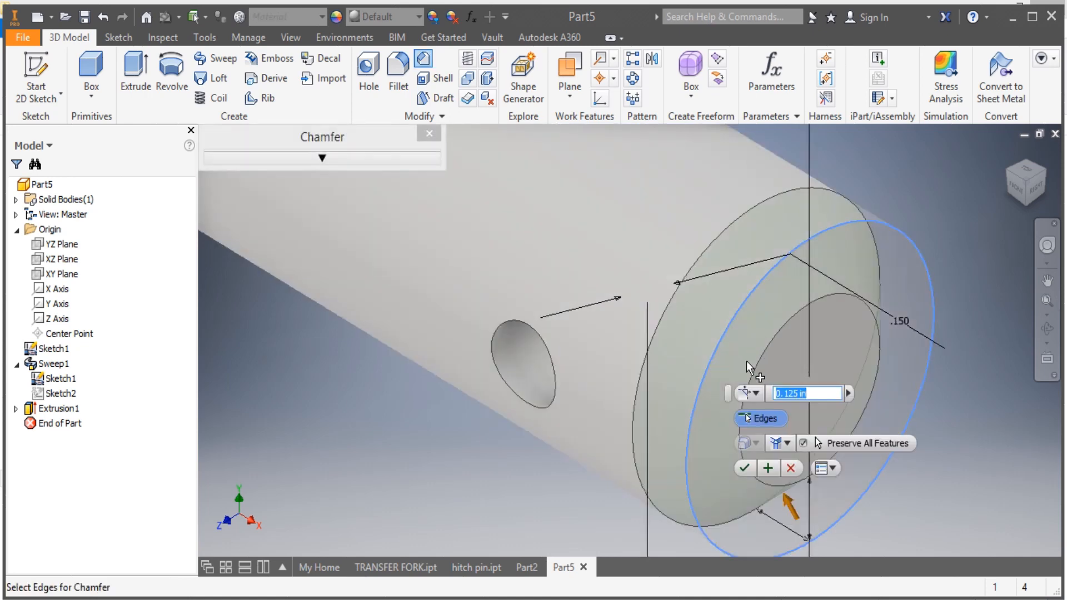
left_click(751, 393)
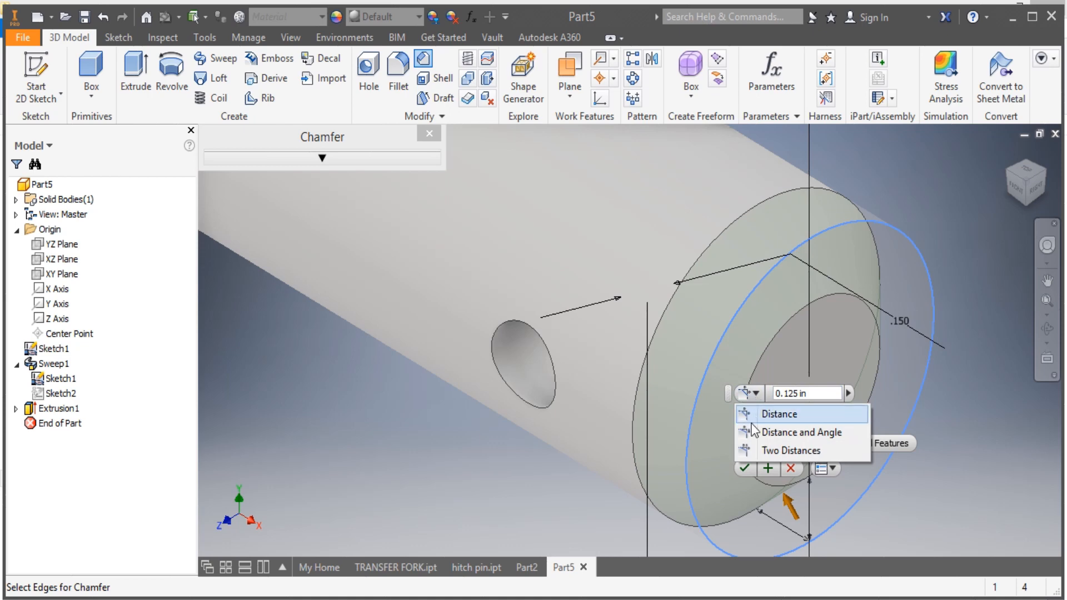
left_click(801, 431)
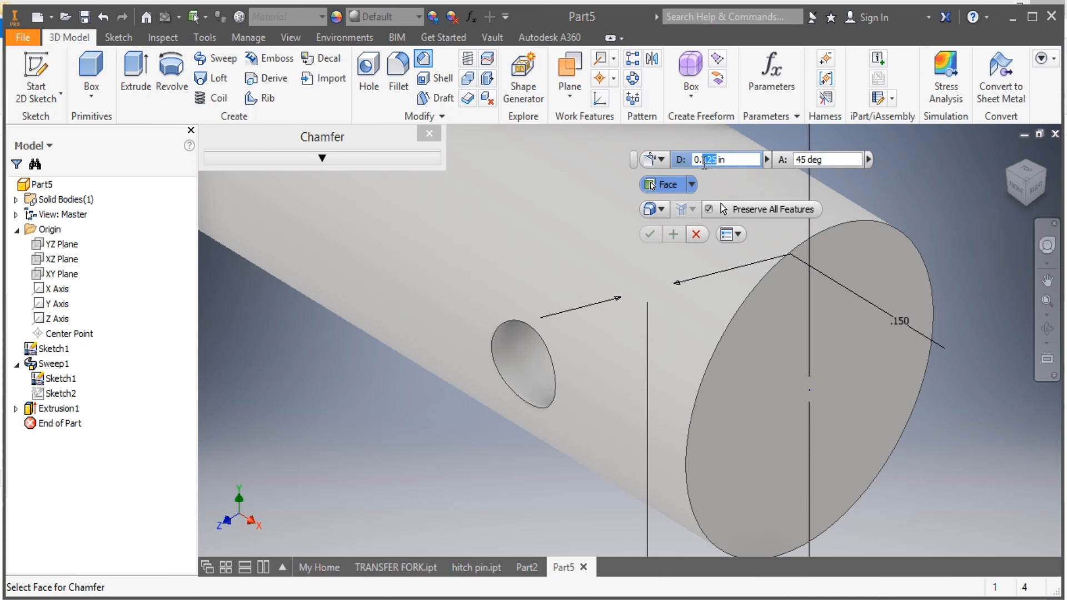
type("0.176")
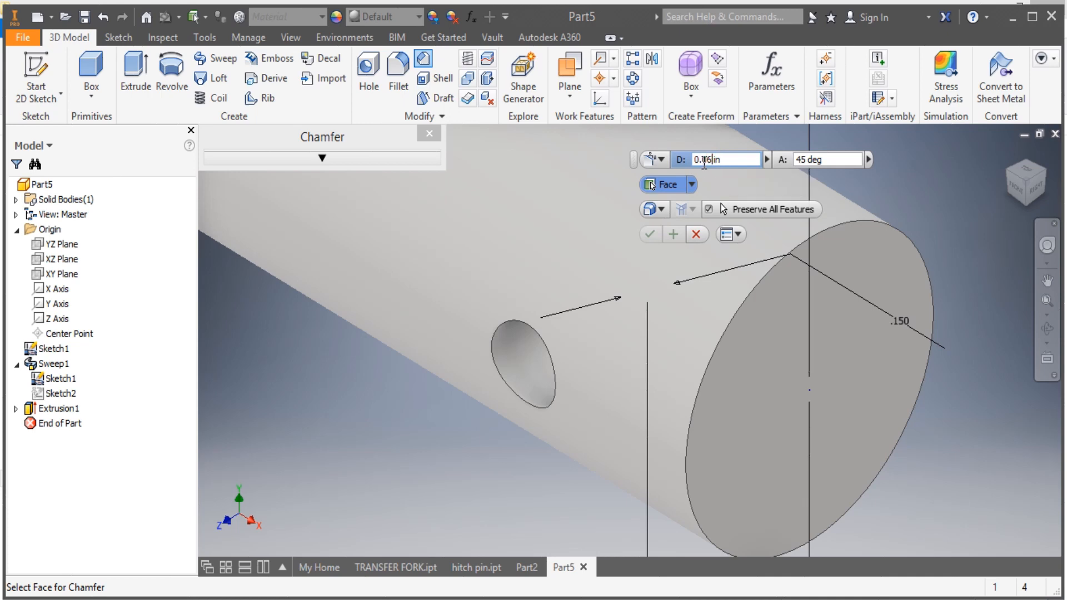
left_click(802, 375)
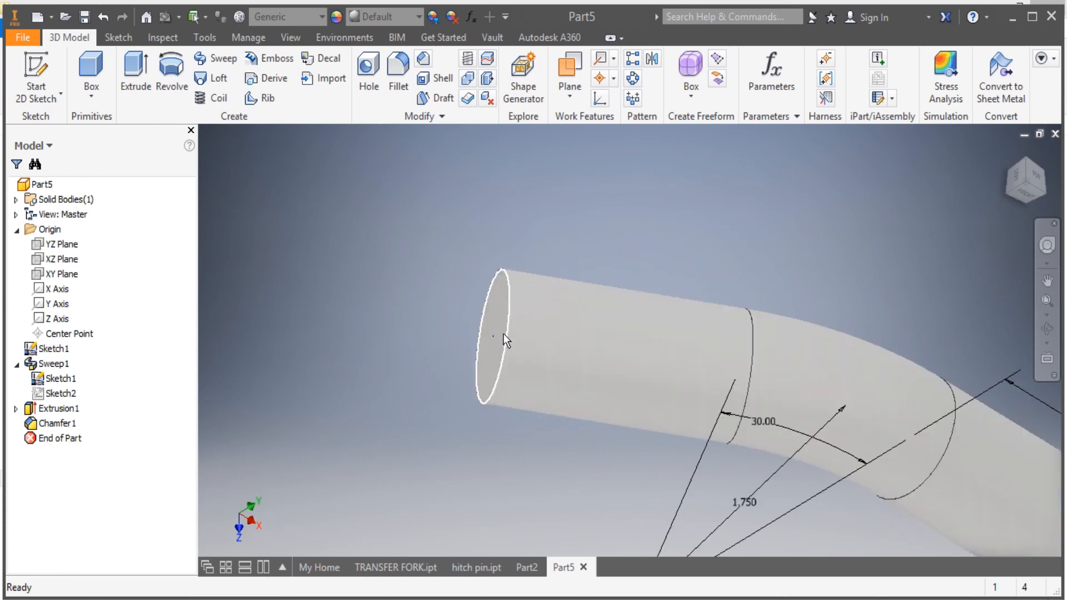
Chamfer the bent end's edge with the same 0.06 in, 45 deg Distance and Angle settings
left_click(494, 337)
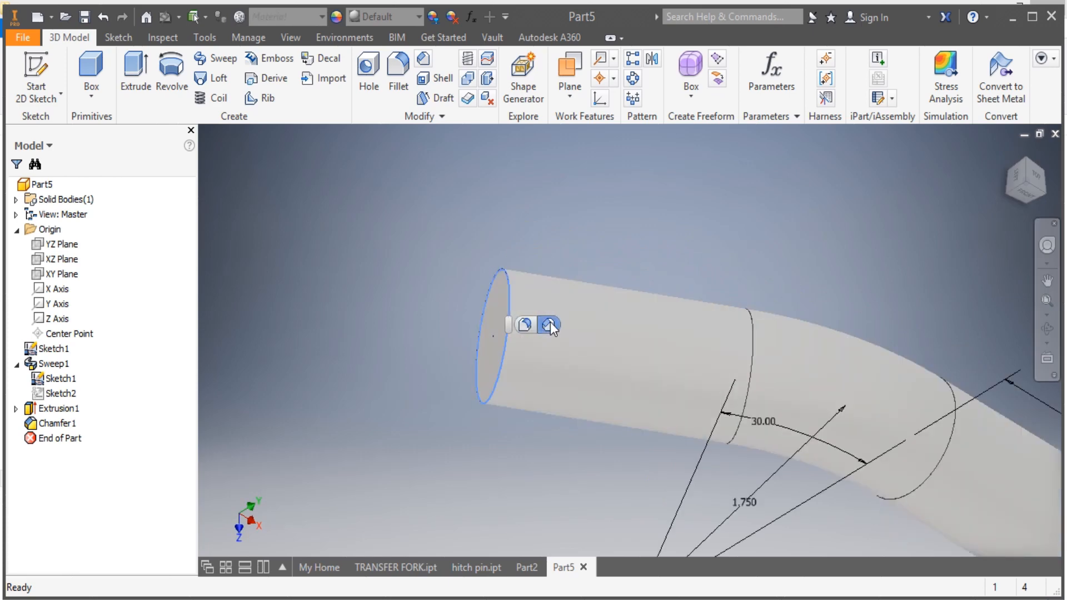
left_click(550, 326)
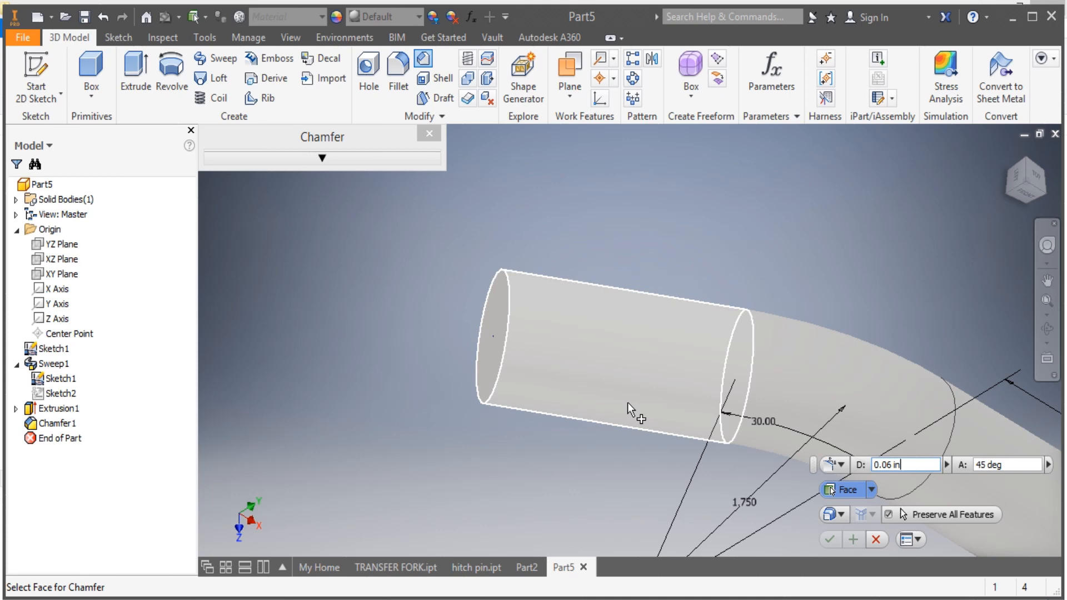
left_click(496, 327)
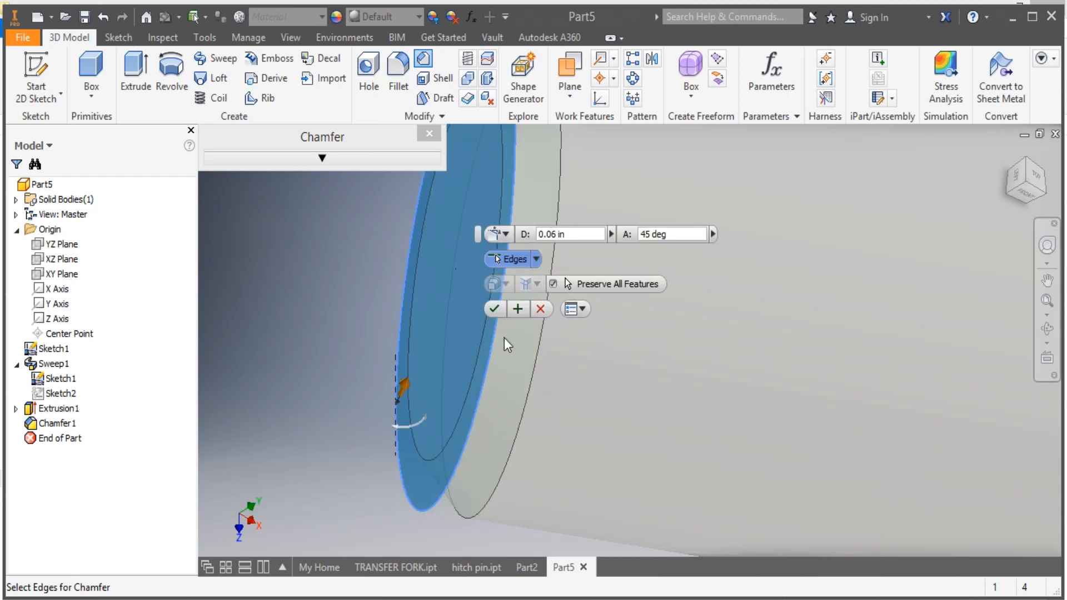
left_click(495, 309)
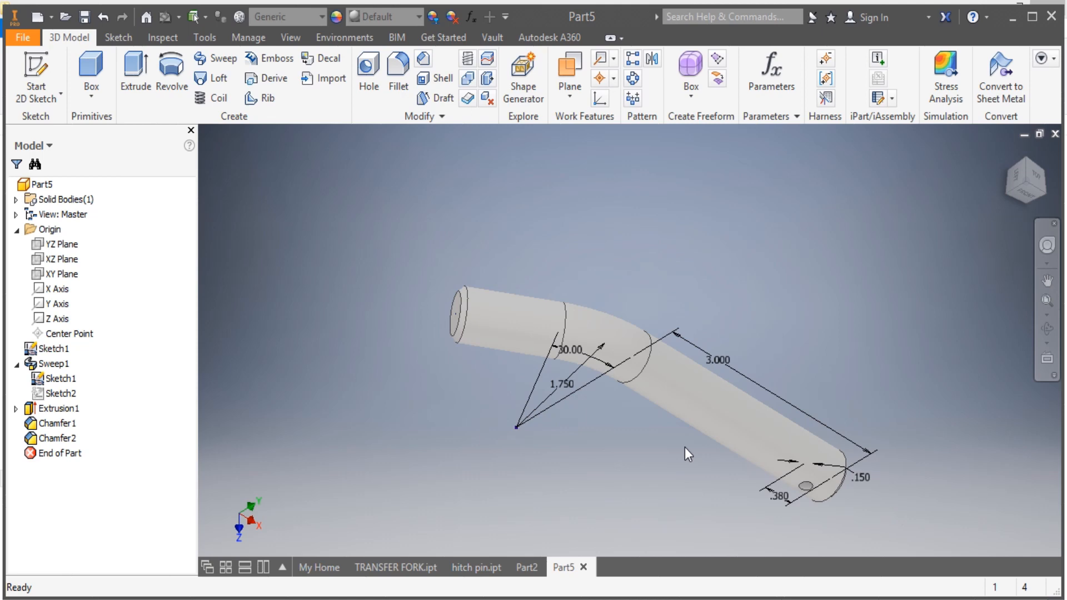
Hide the path sketch dimensions and set the pin's material to Stainless Steel
left_click(60, 378)
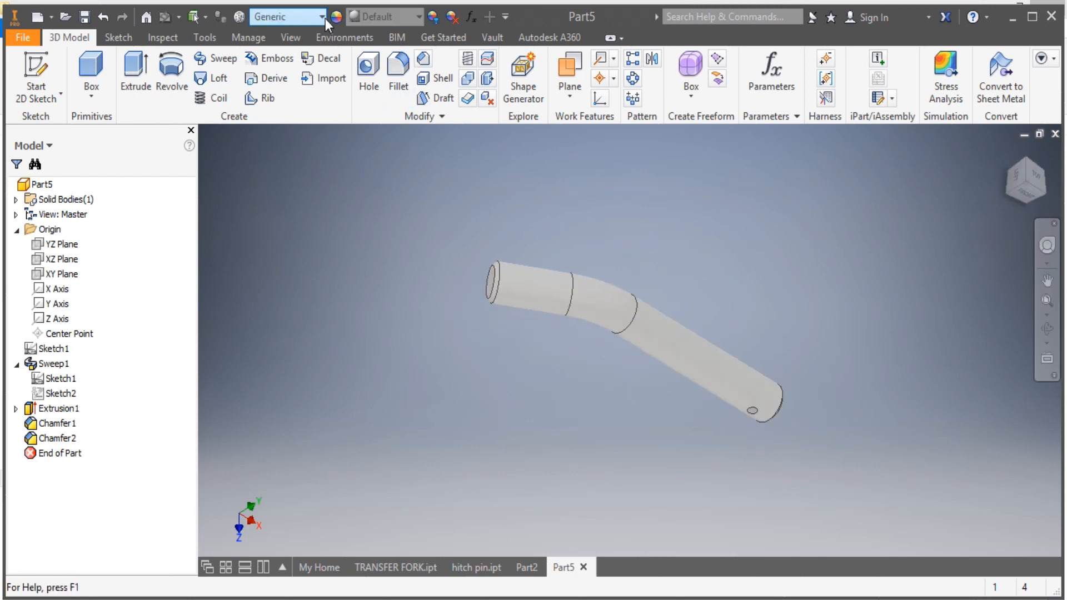
left_click(320, 16)
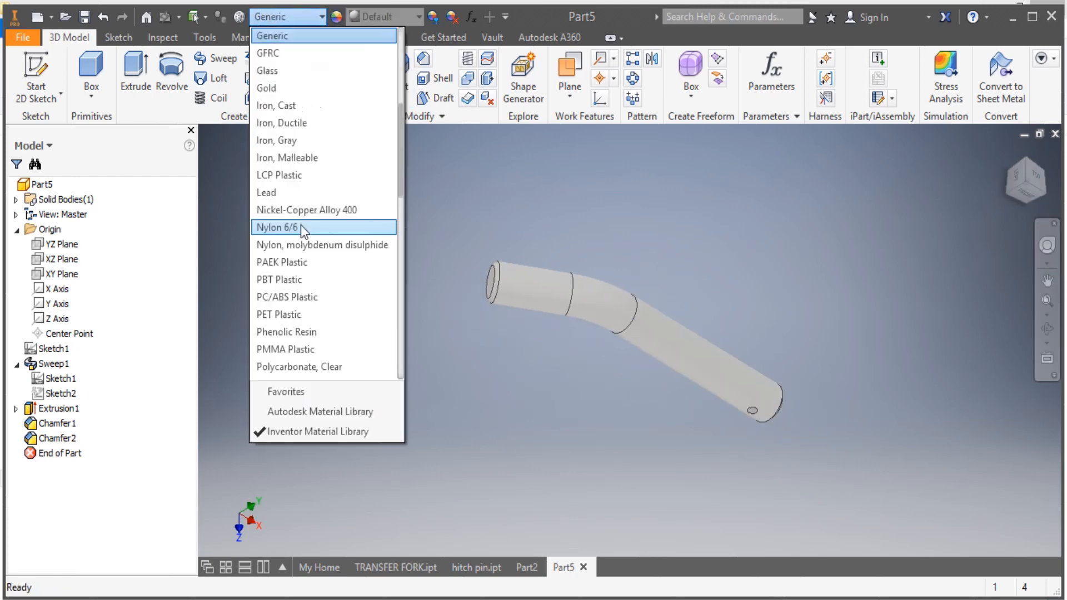
scroll("down", 3)
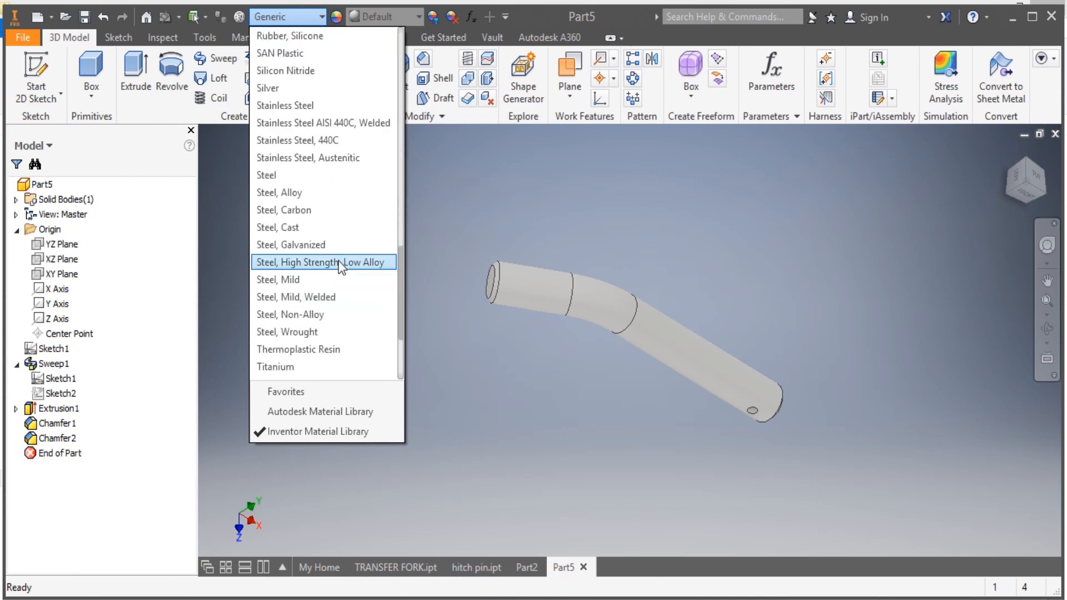
scroll("down", 3)
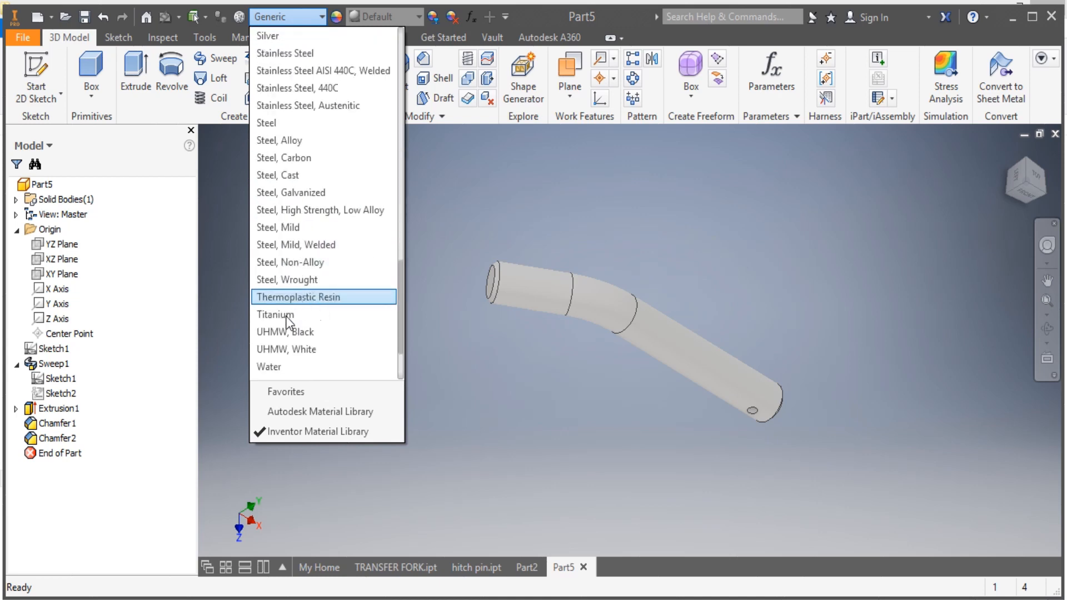
mouse_move(298, 174)
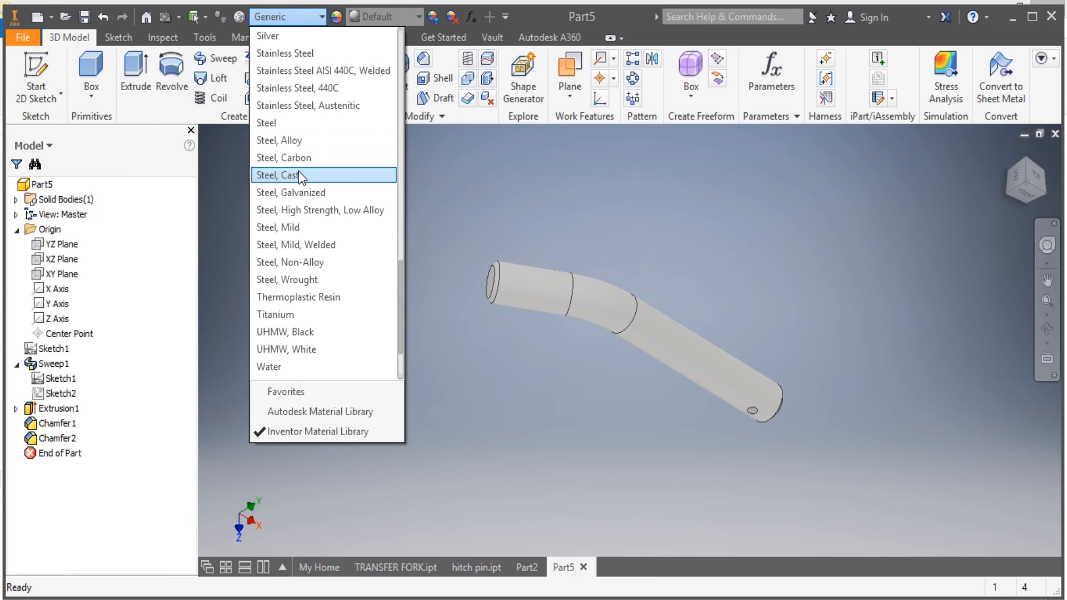
left_click(285, 53)
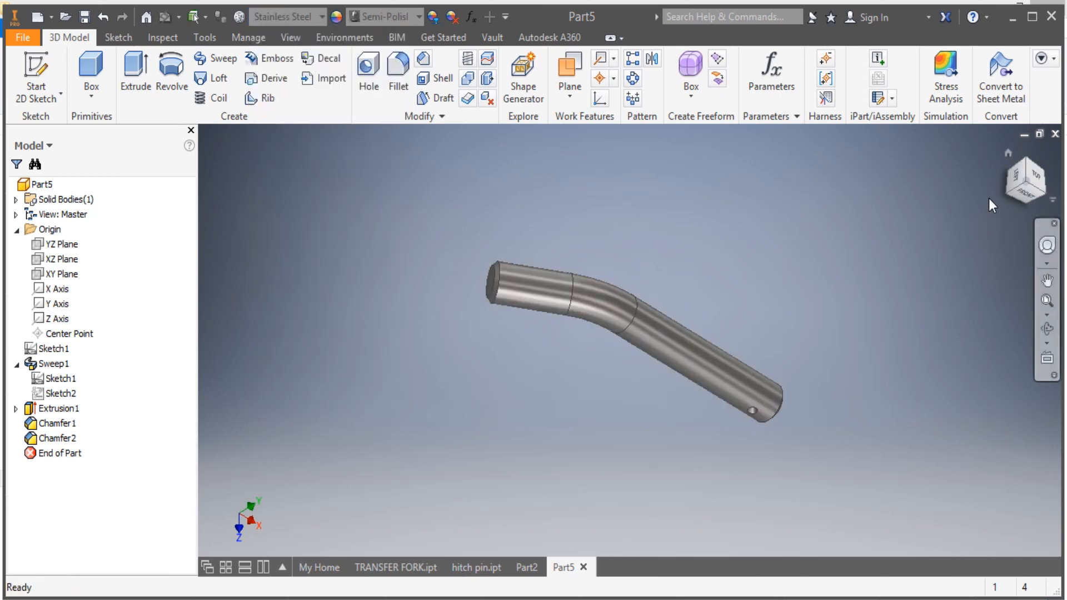